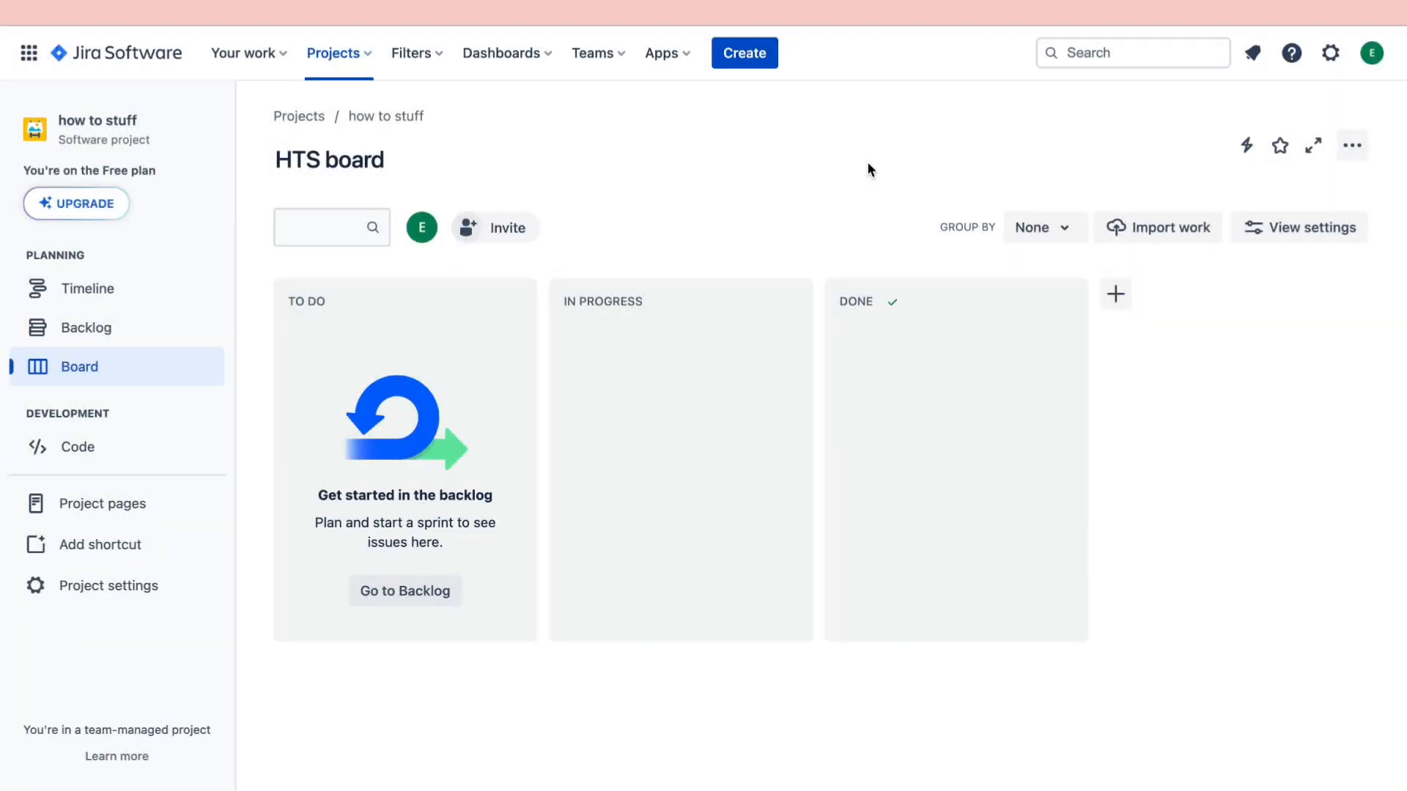
mouse_move(764, 121)
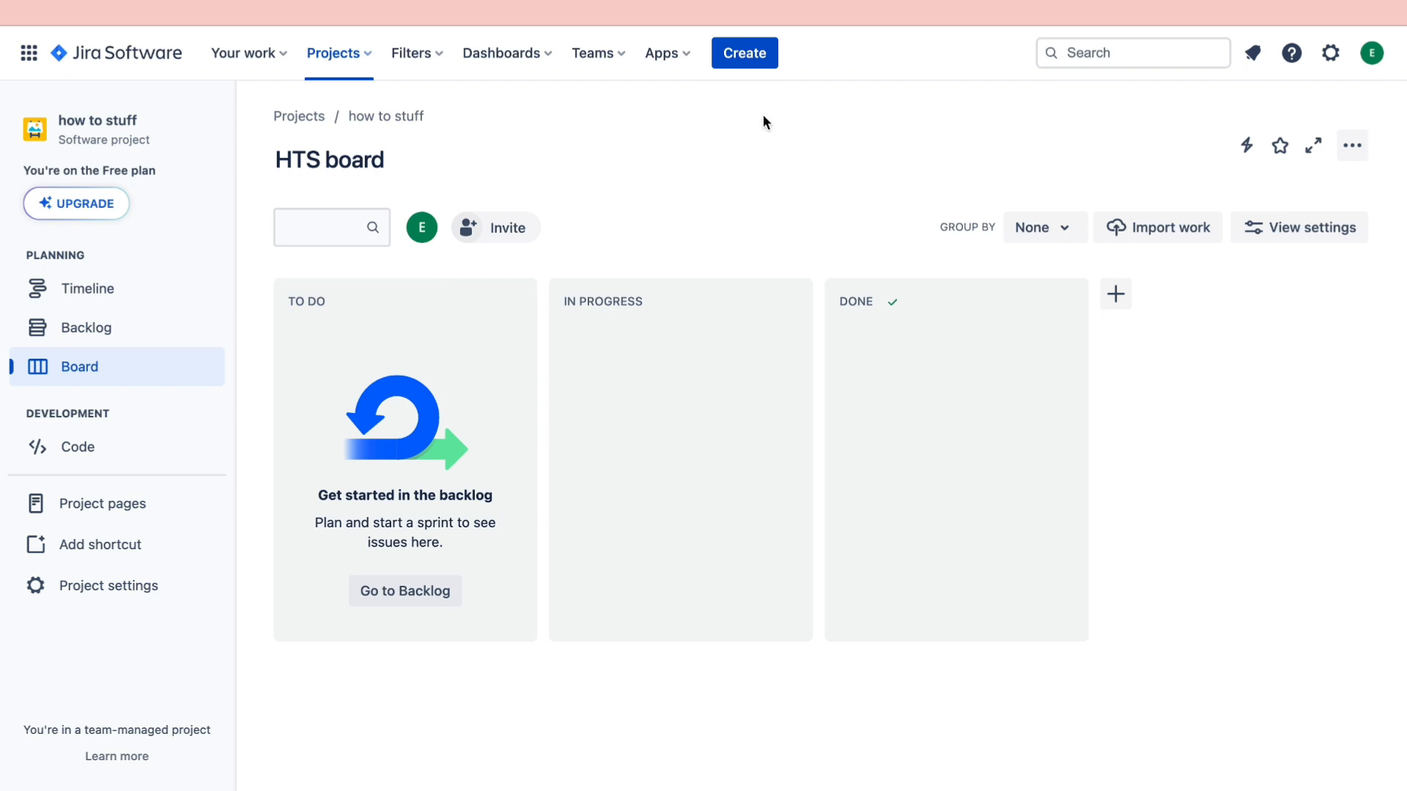
Start creating a new project from the Projects menu to see the Kanban and Scrum templates.
click(338, 53)
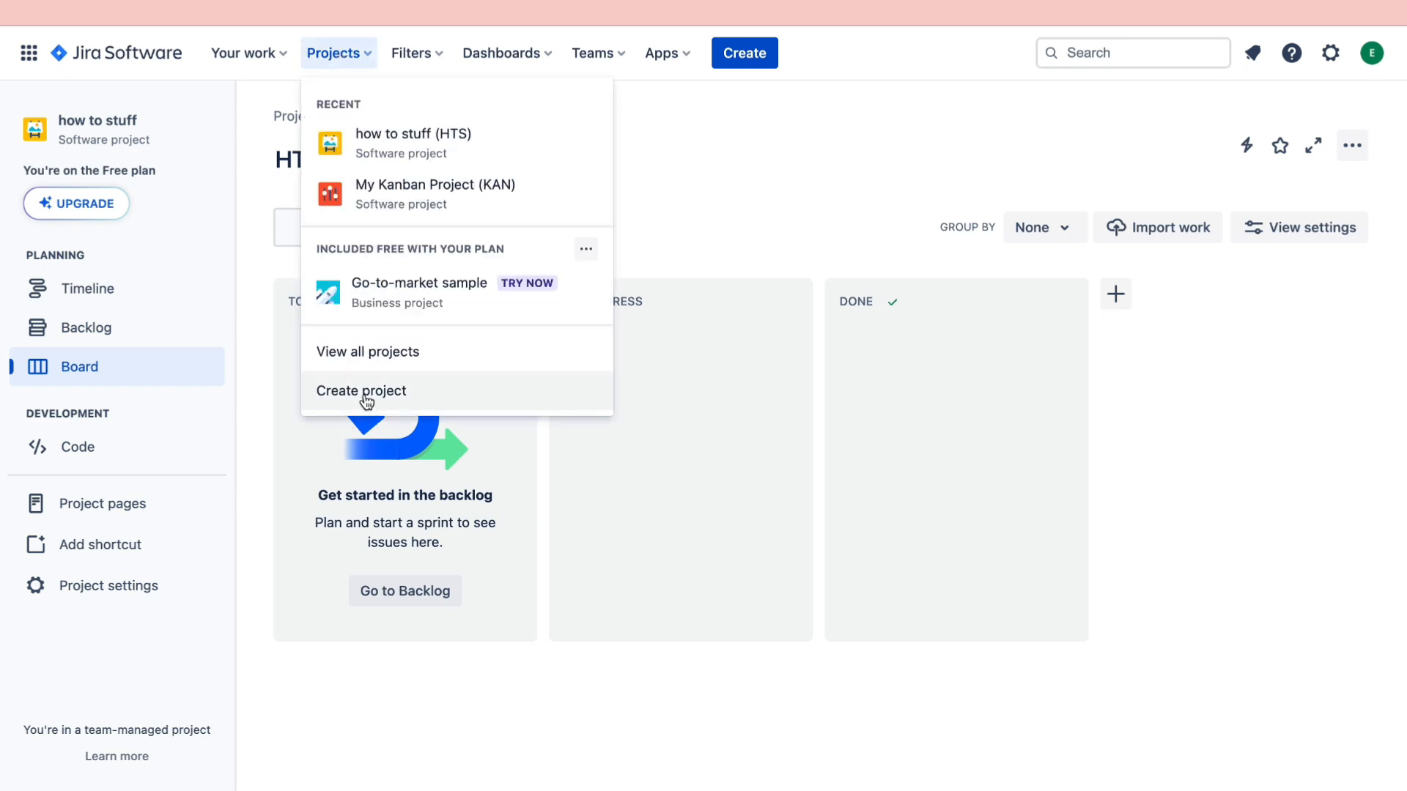
click(360, 391)
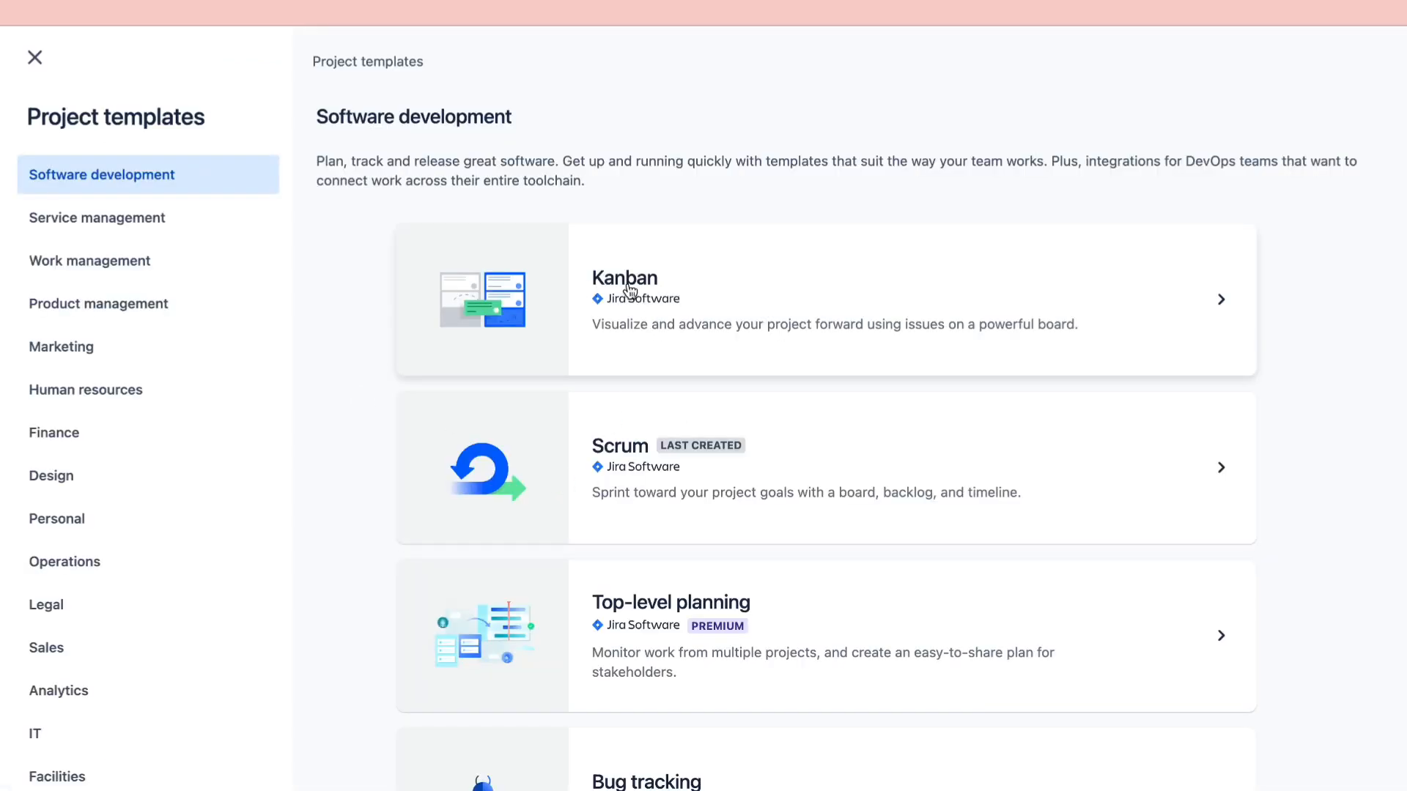
mouse_move(788, 442)
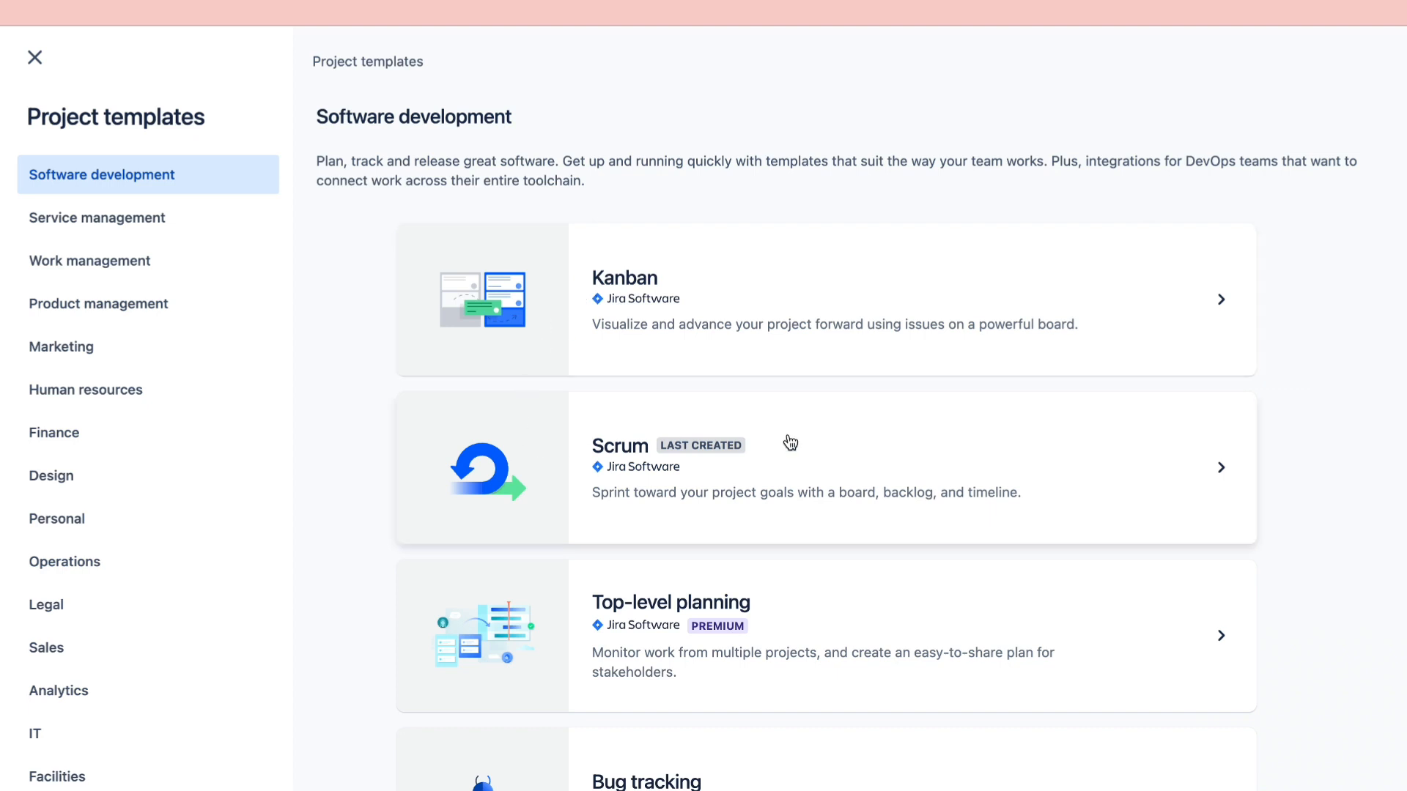
mouse_move(839, 414)
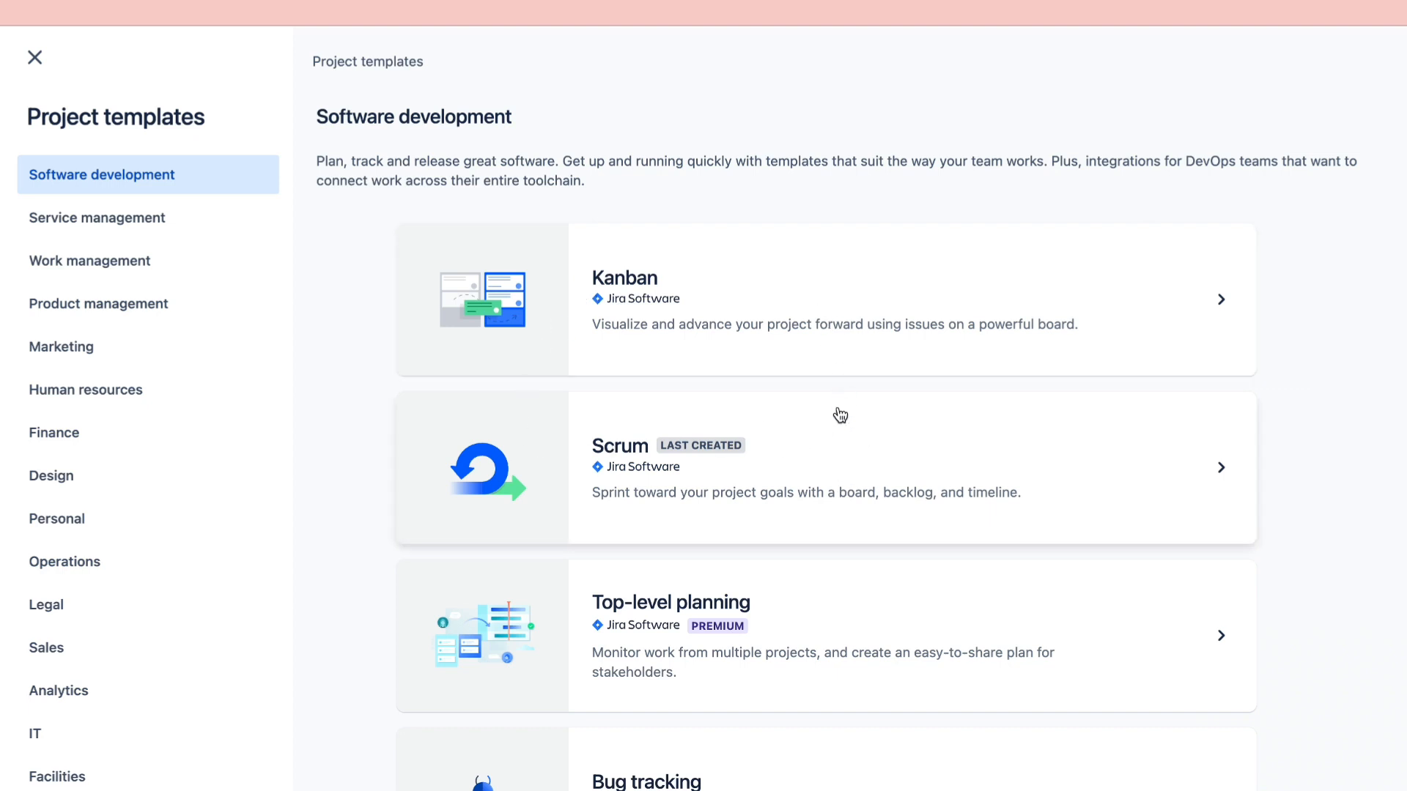
mouse_move(843, 386)
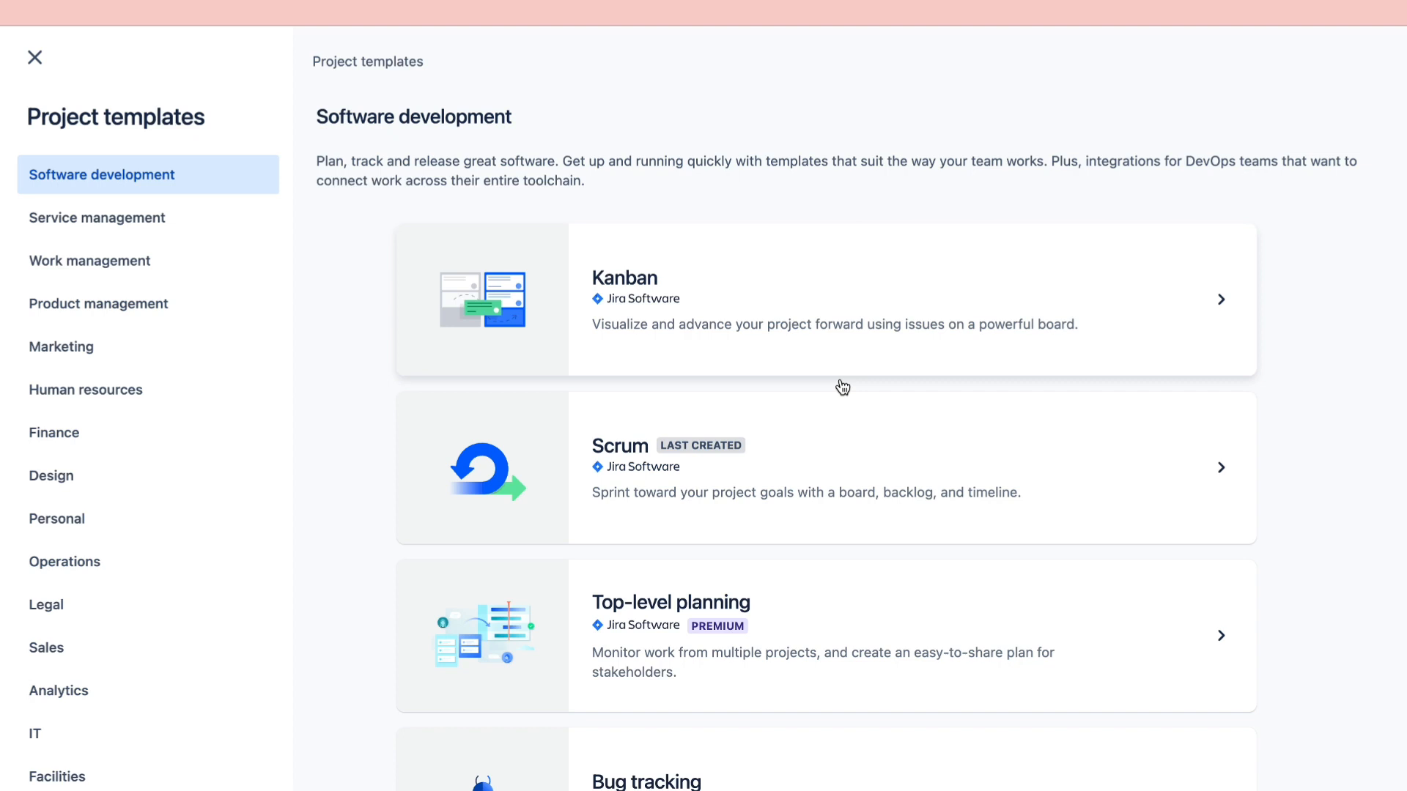
mouse_move(875, 336)
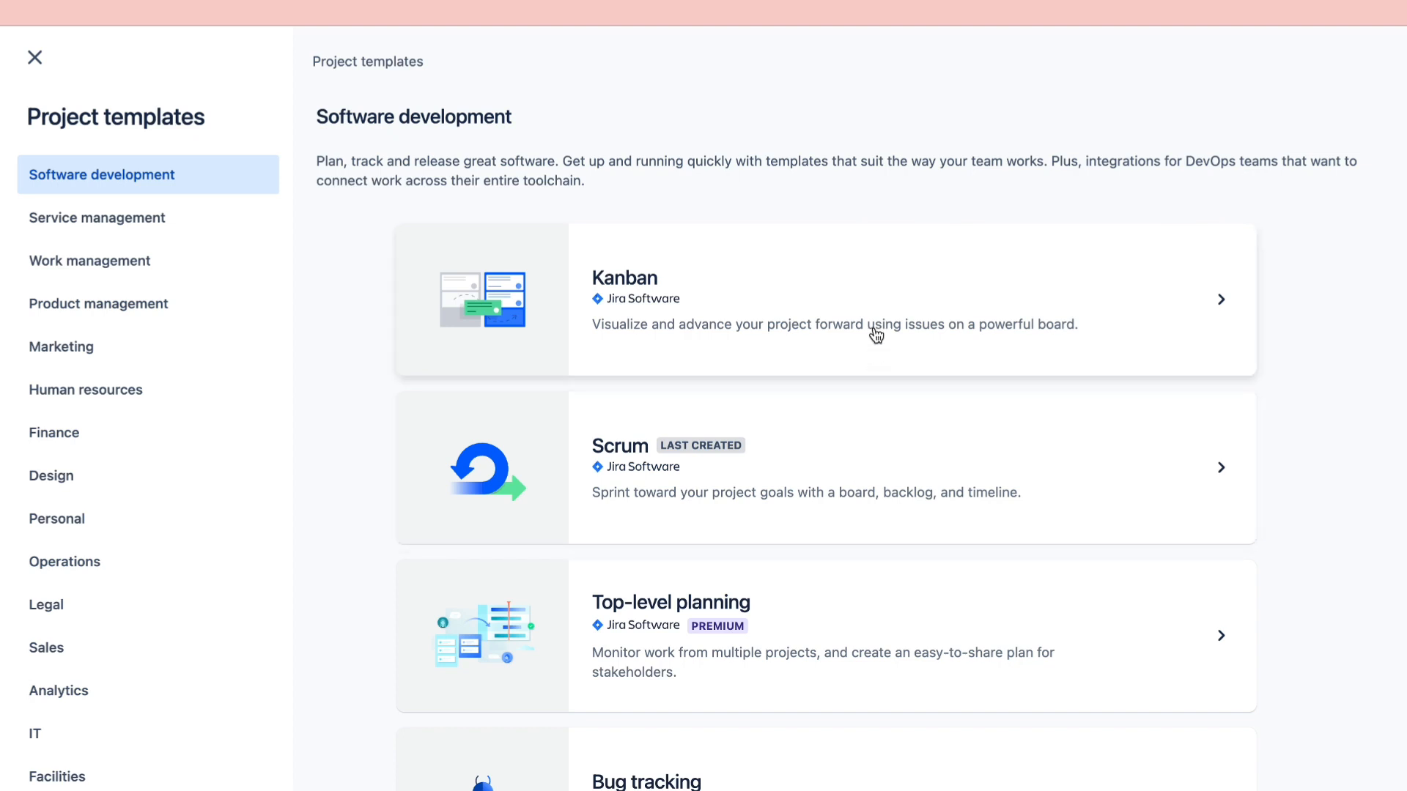
mouse_move(35, 57)
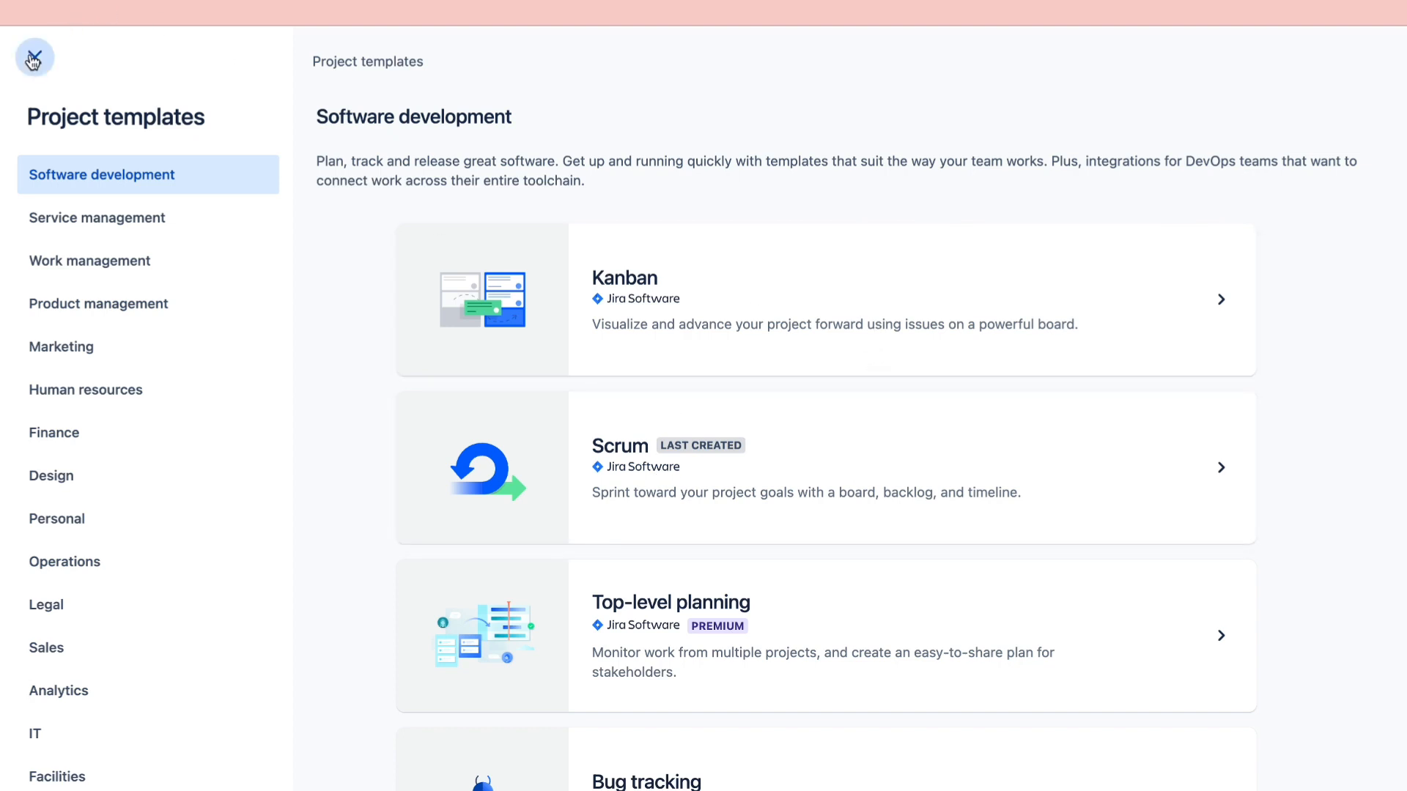
Leave the templates gallery and reopen the Projects list over the HTS board.
click(334, 53)
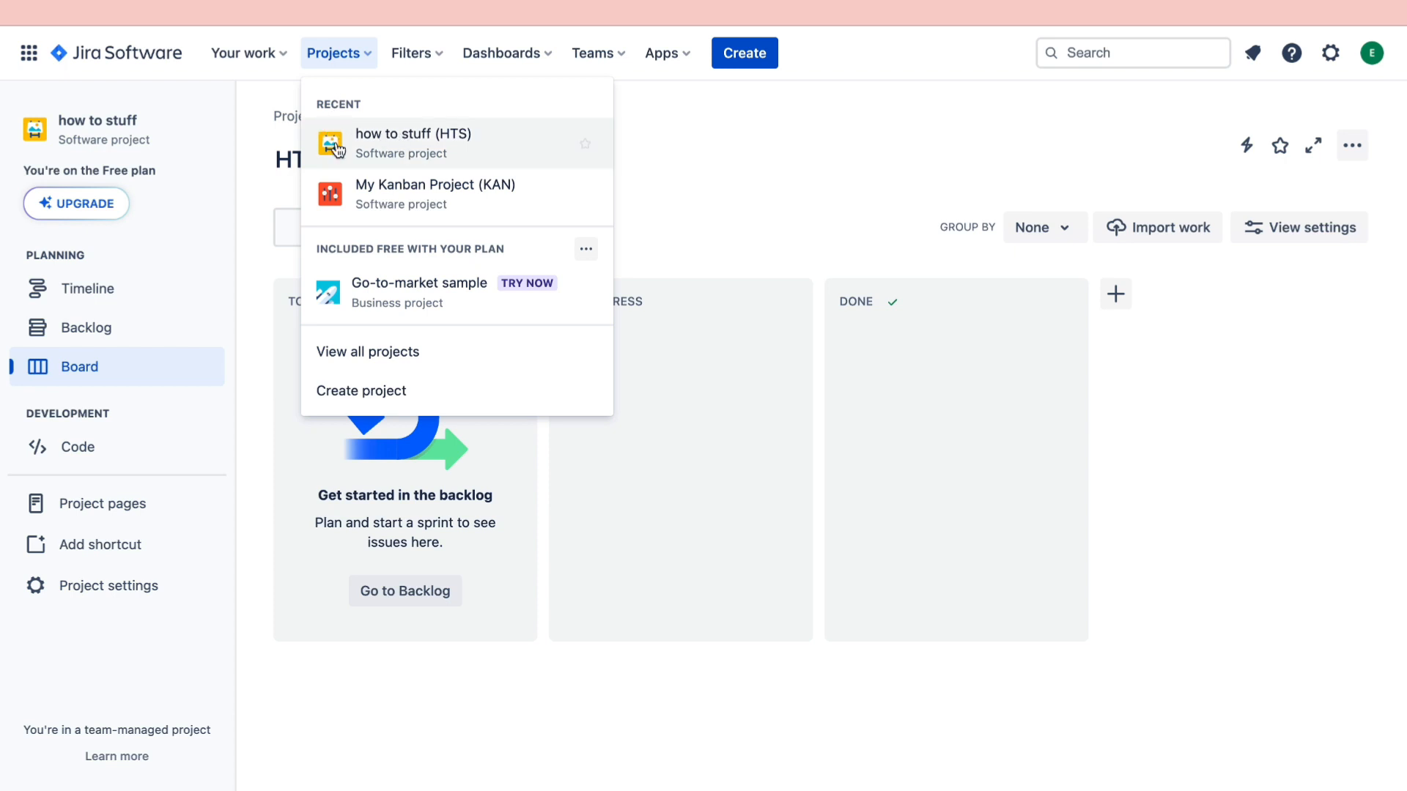
mouse_move(549, 142)
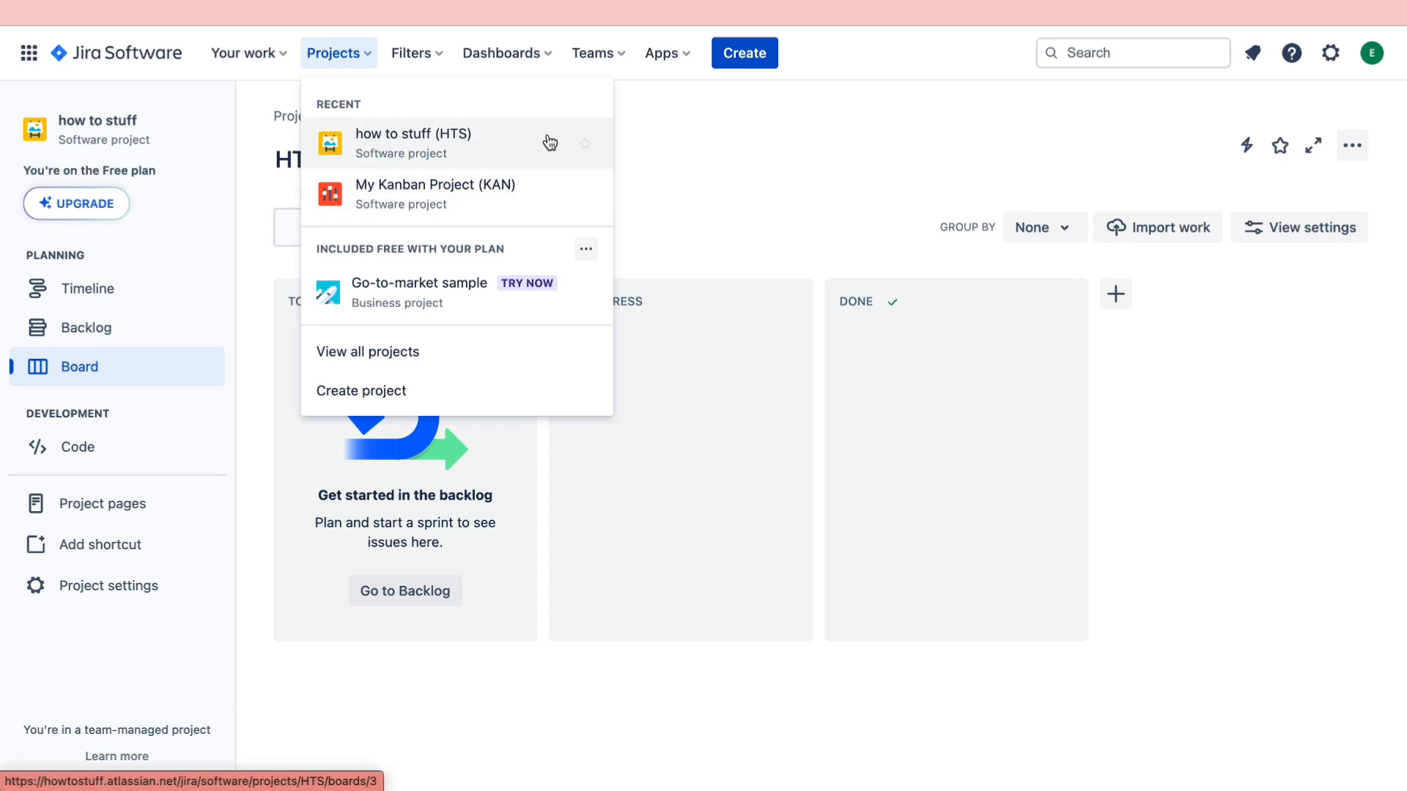
mouse_move(433, 155)
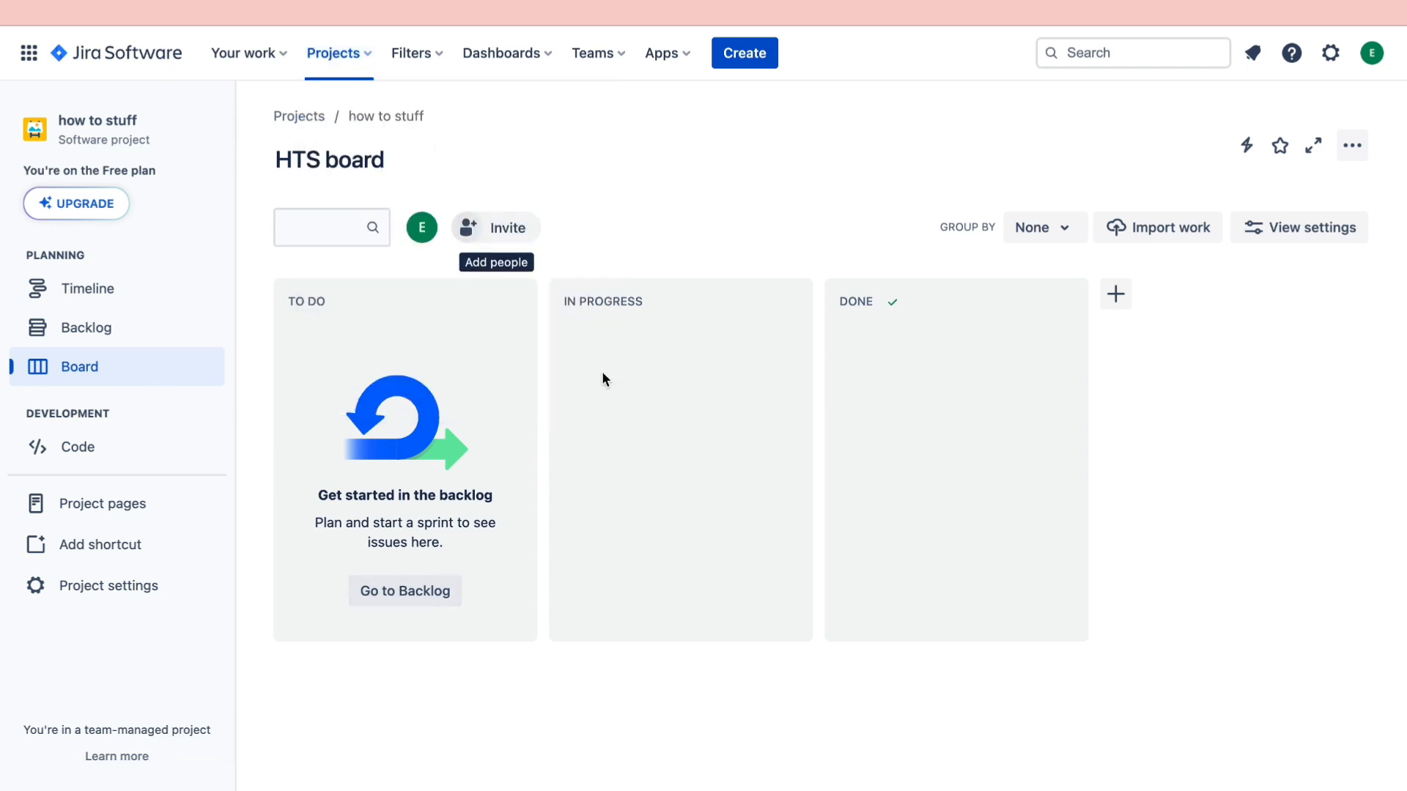
mouse_move(603, 379)
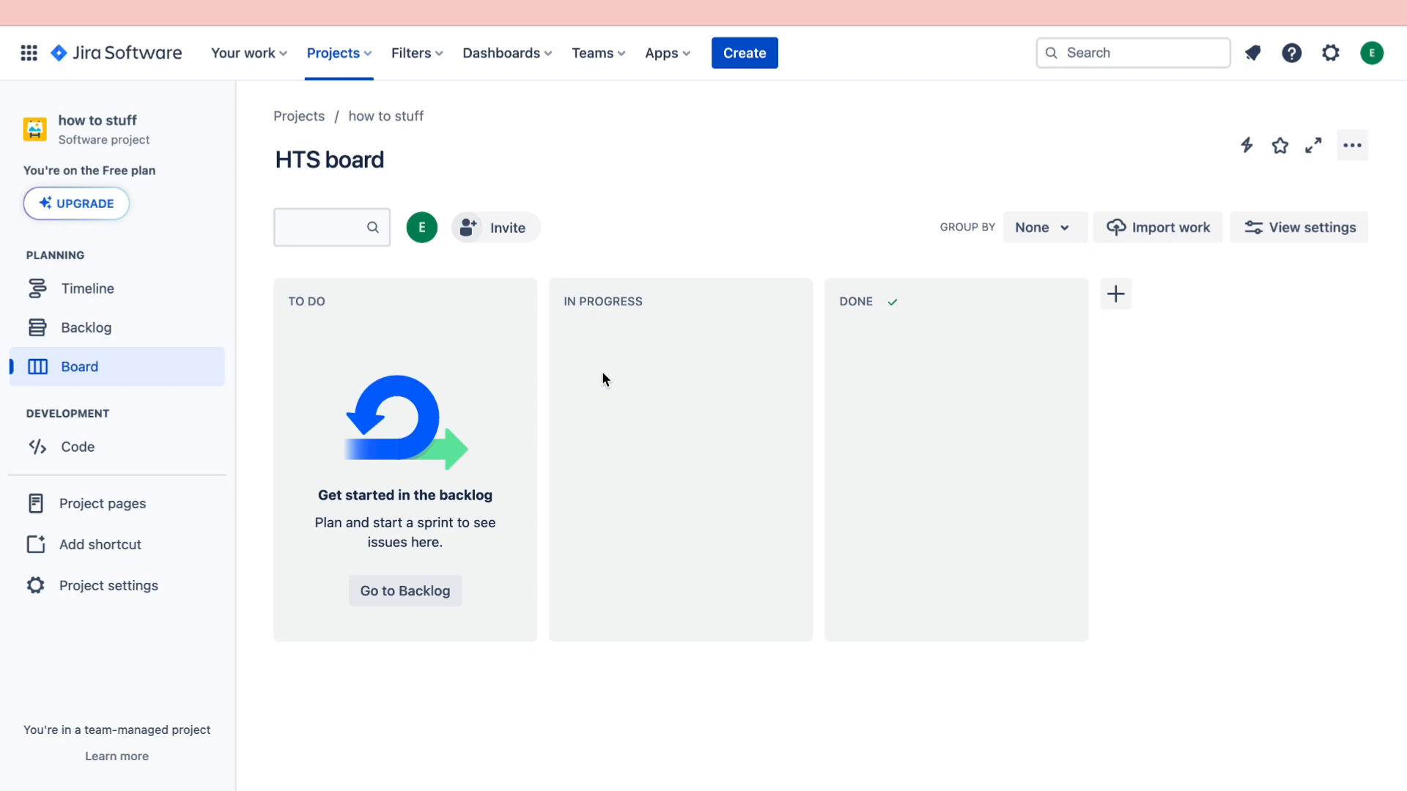
Draft a new Story issue with the summary 'like and subscribe'.
click(743, 52)
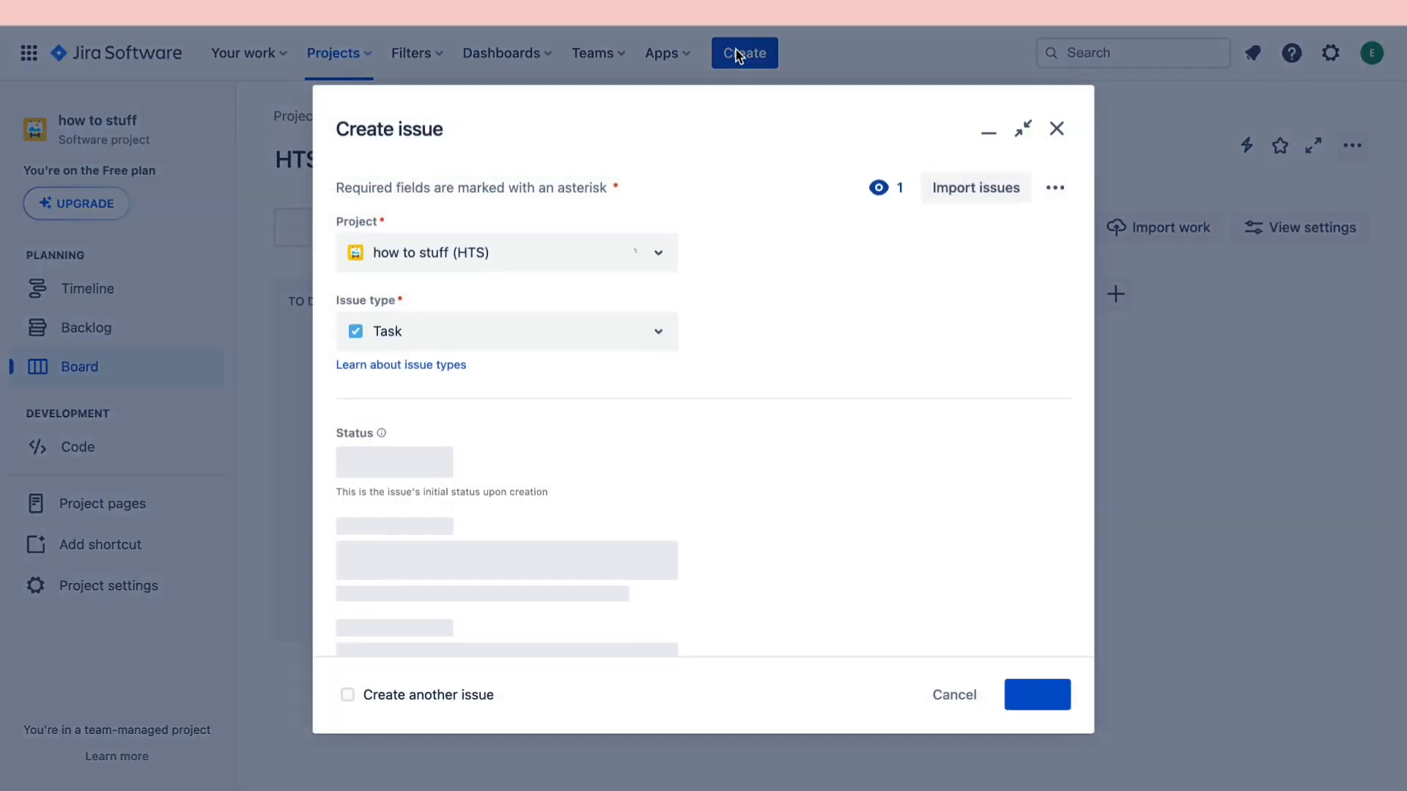
click(505, 330)
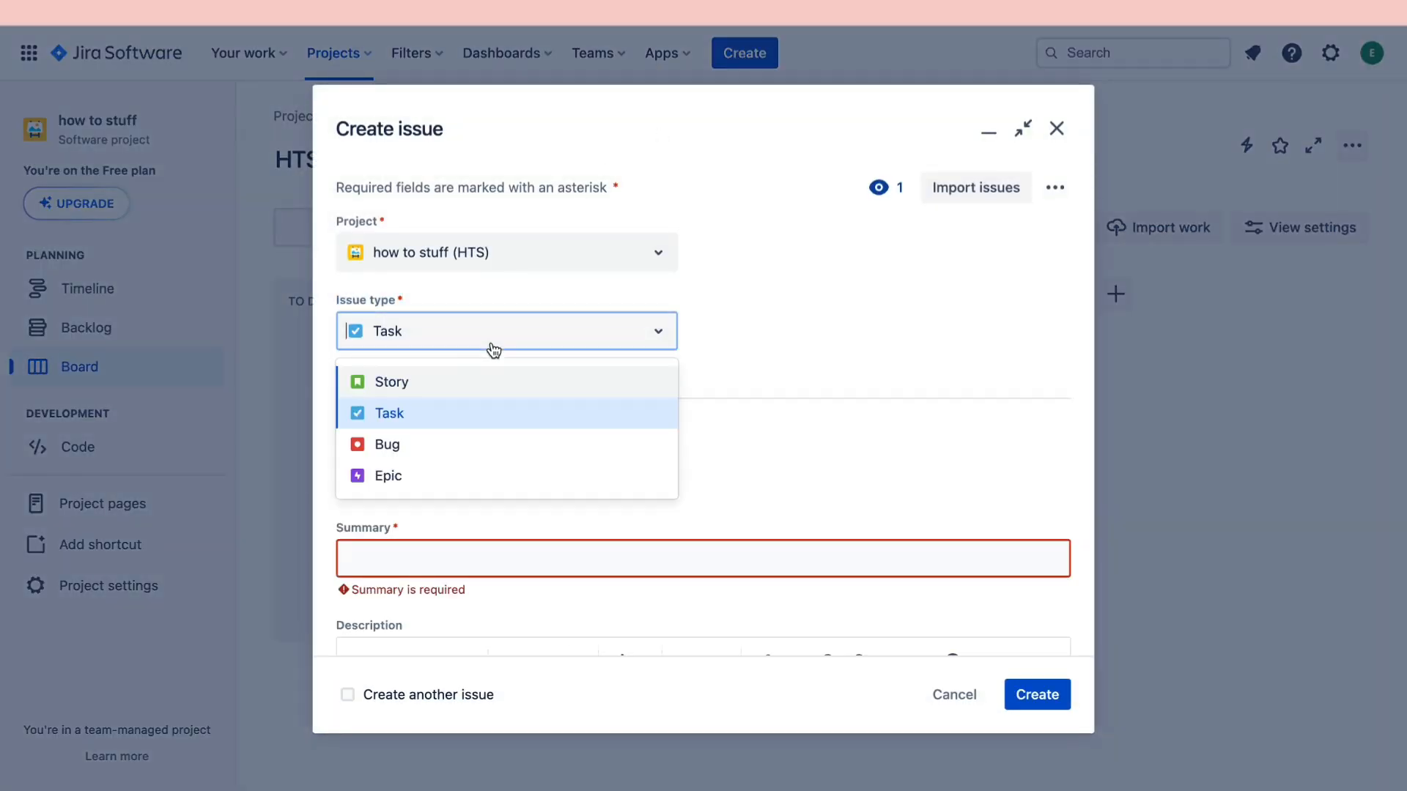
click(391, 381)
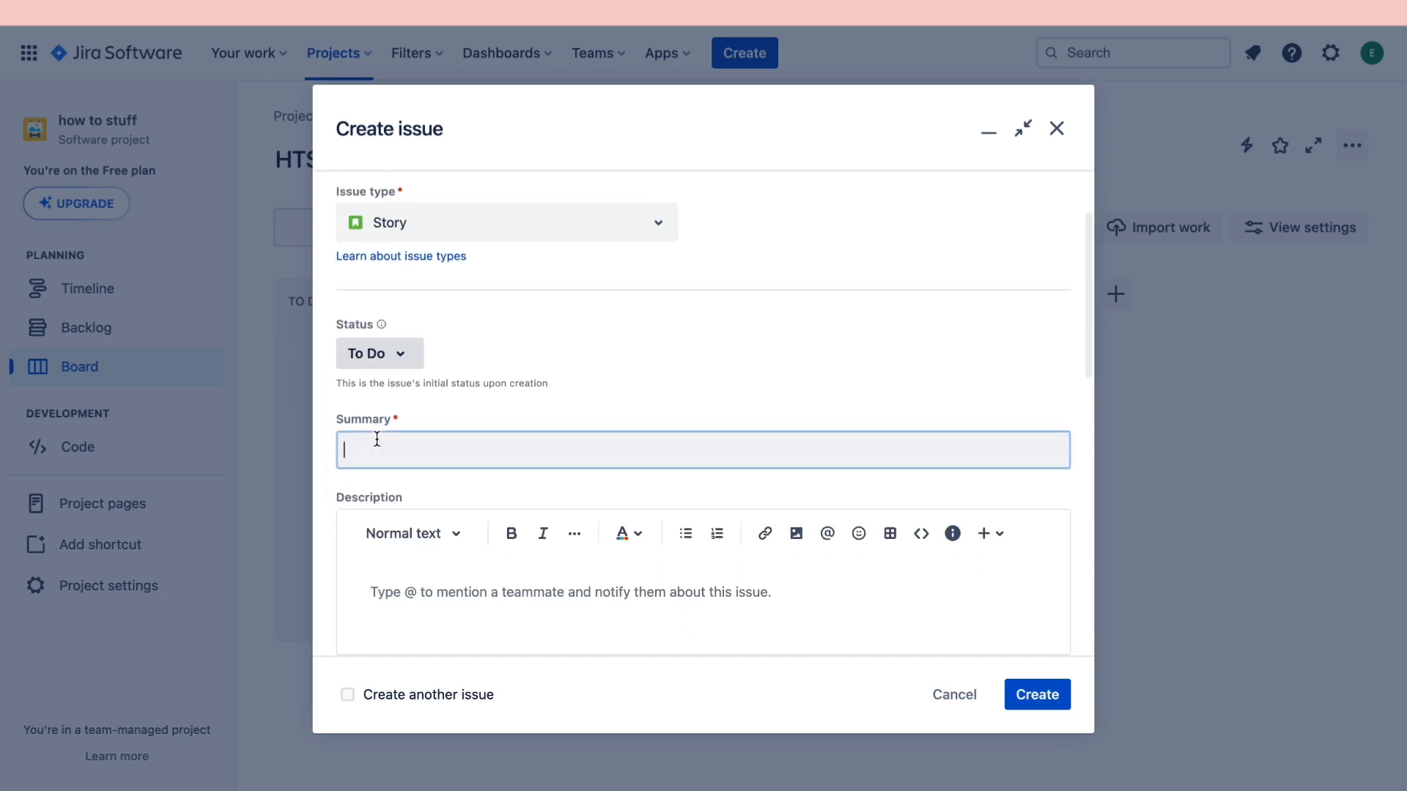
text(like and subscribe)
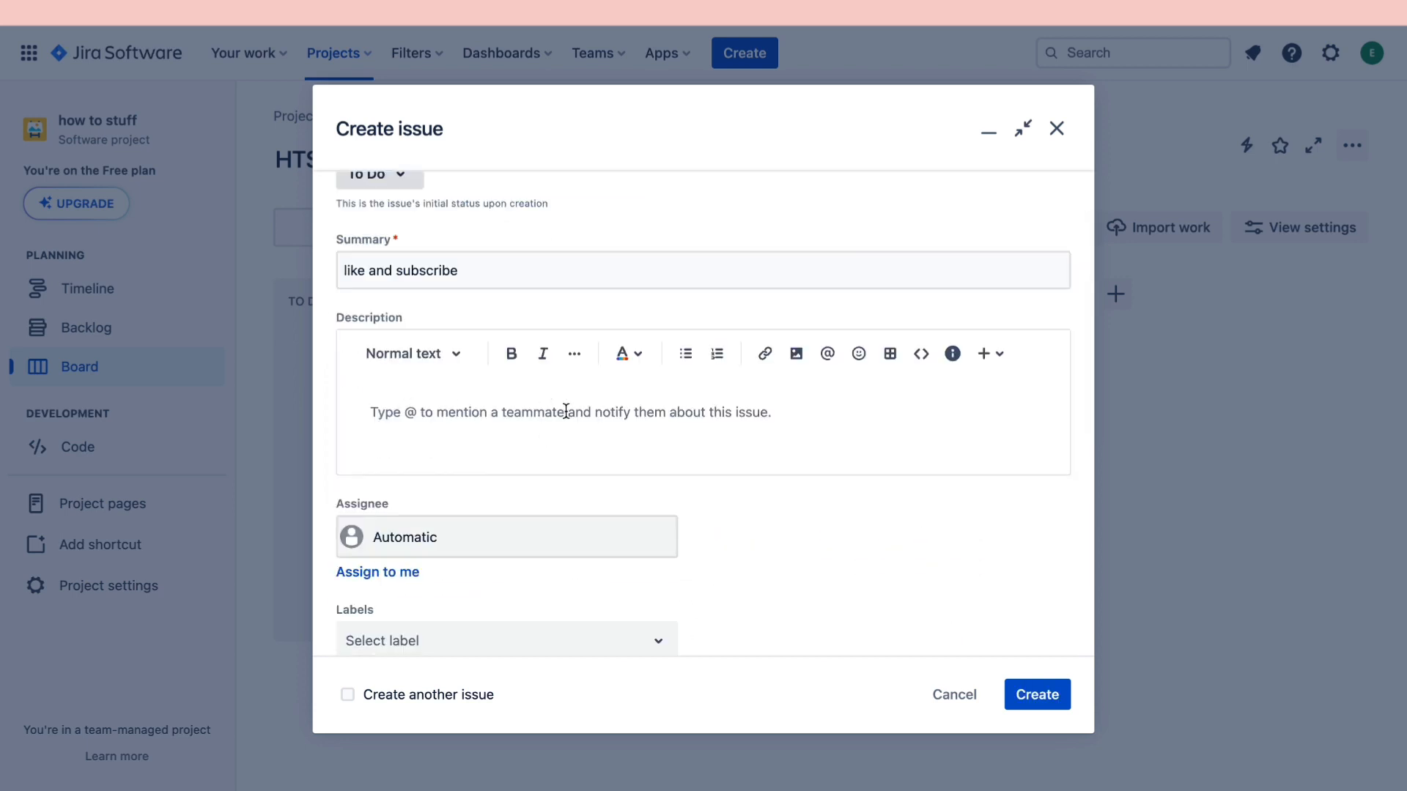
Assign the story to a teammate and list the available sprints.
scroll(down, 3)
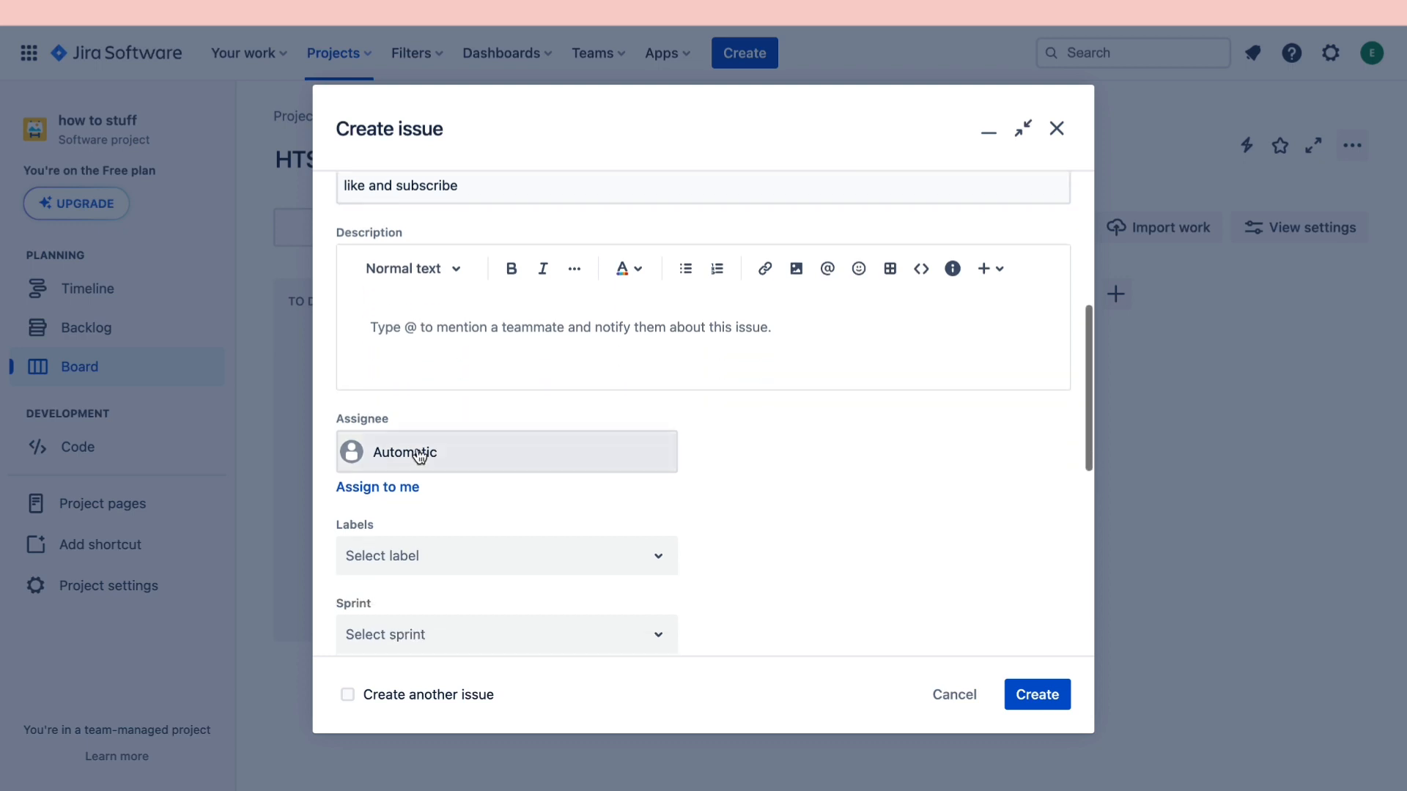
click(505, 451)
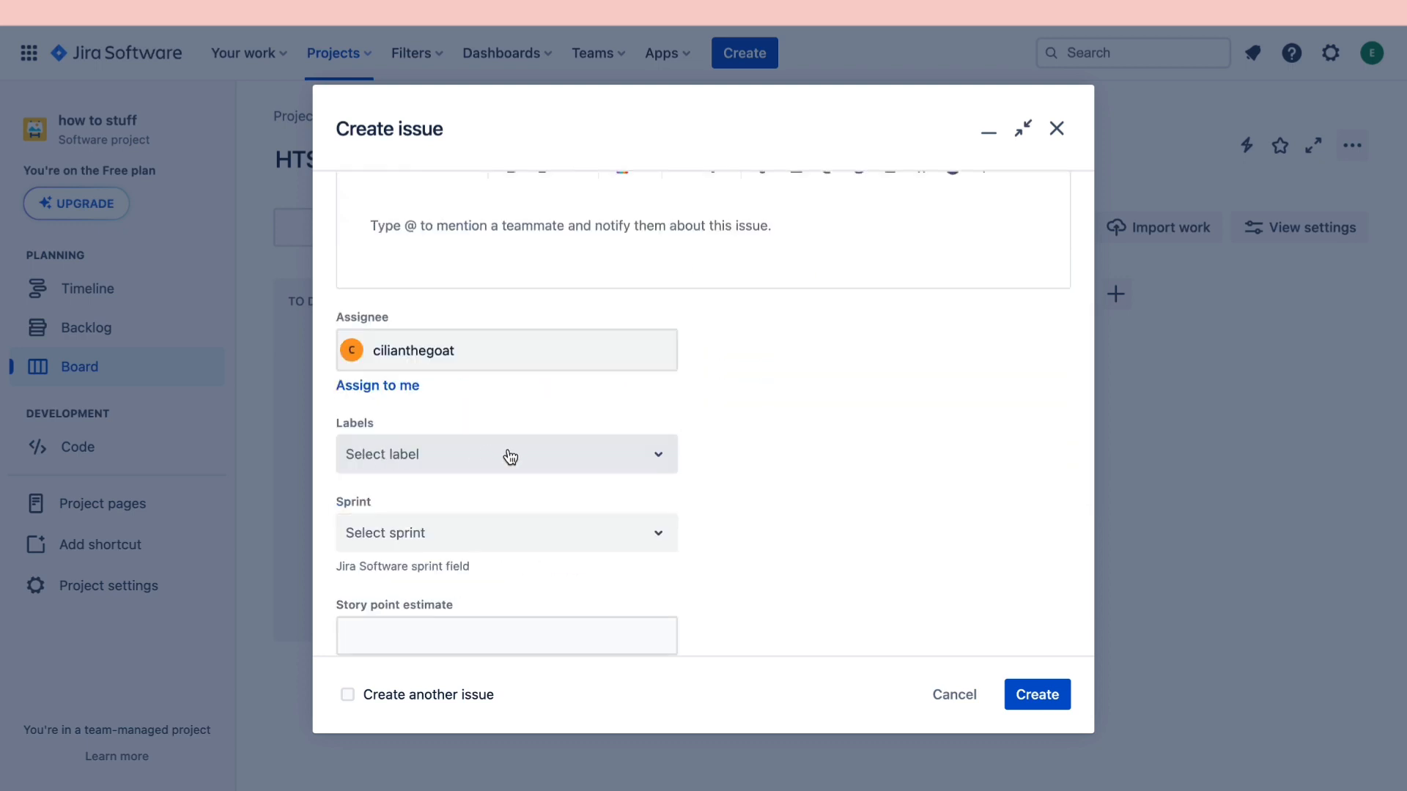
click(505, 532)
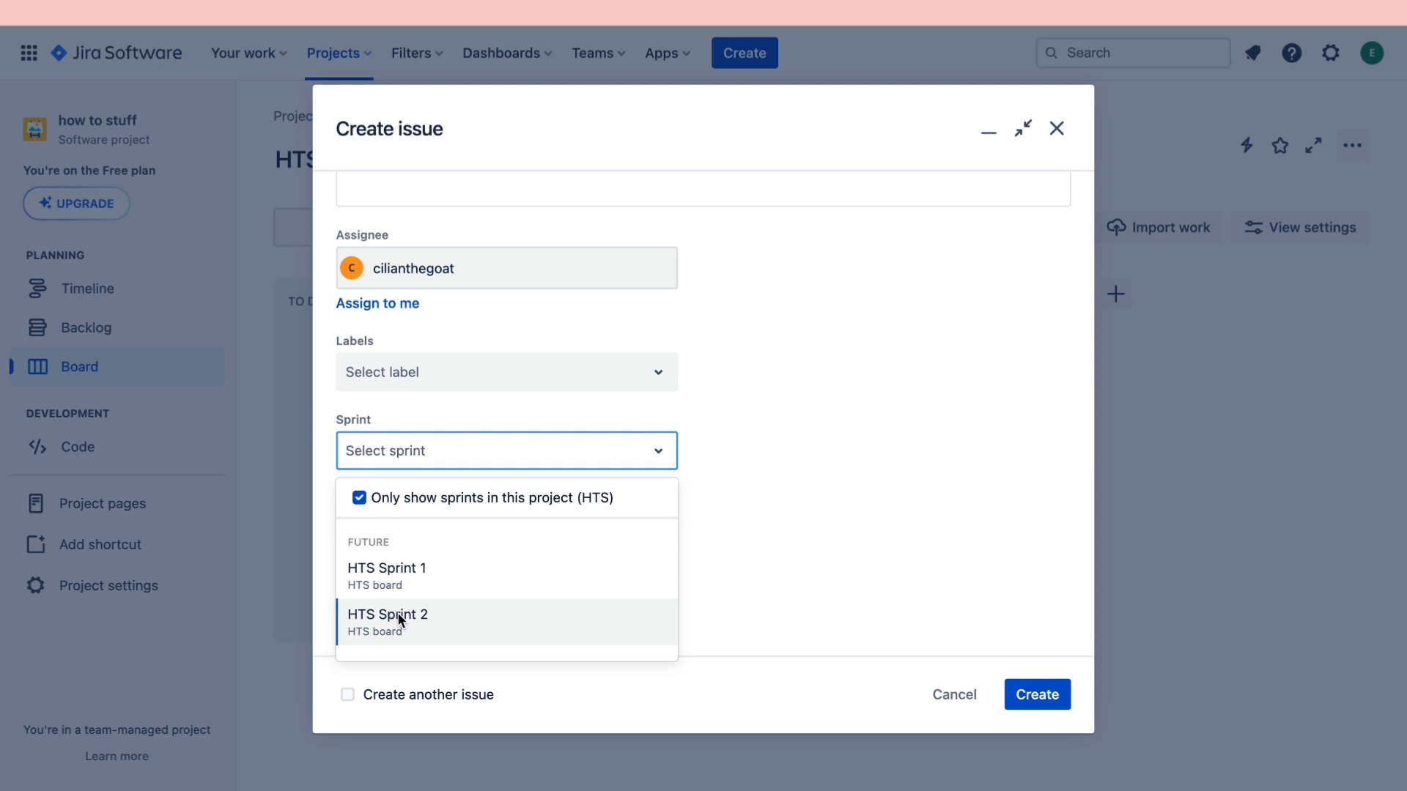
mouse_move(503, 449)
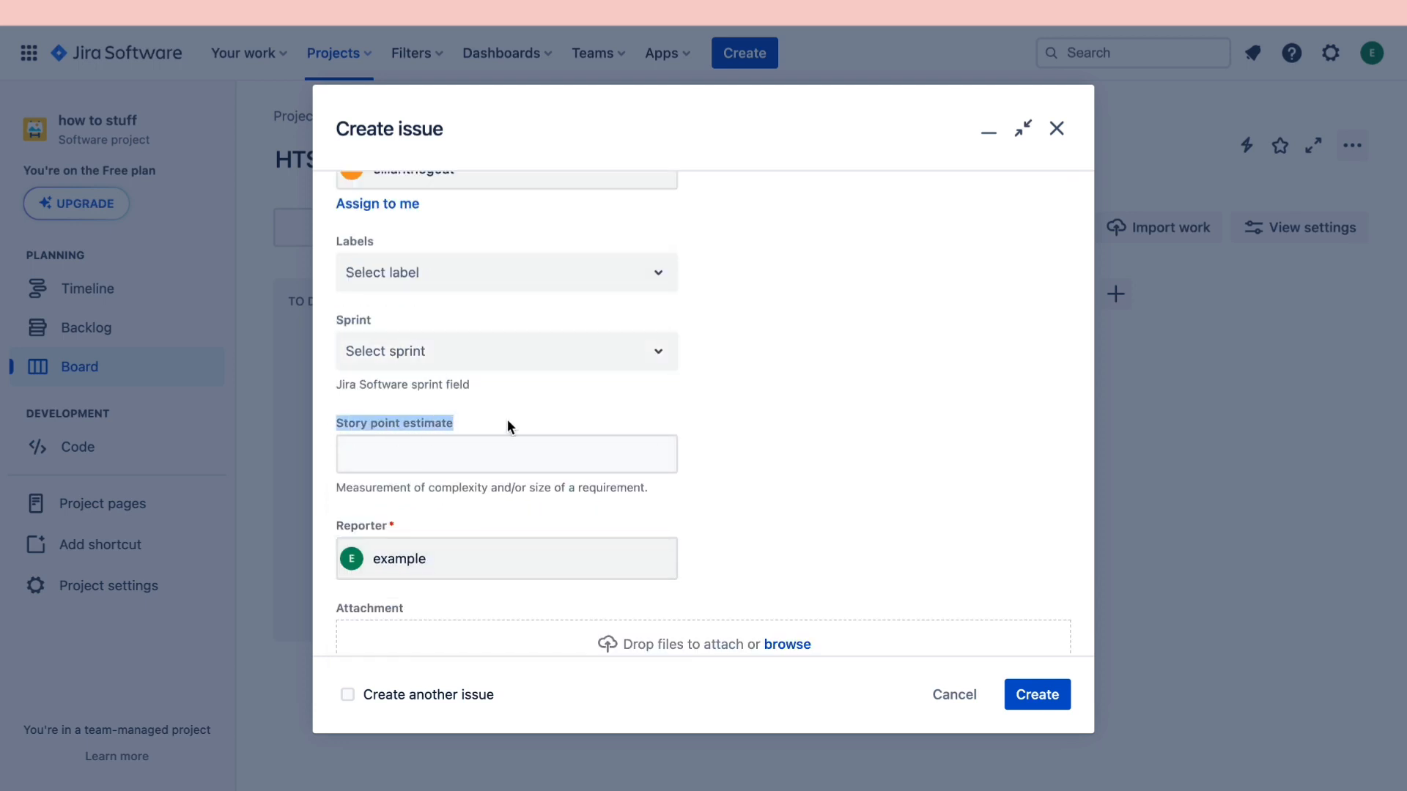
mouse_move(440, 504)
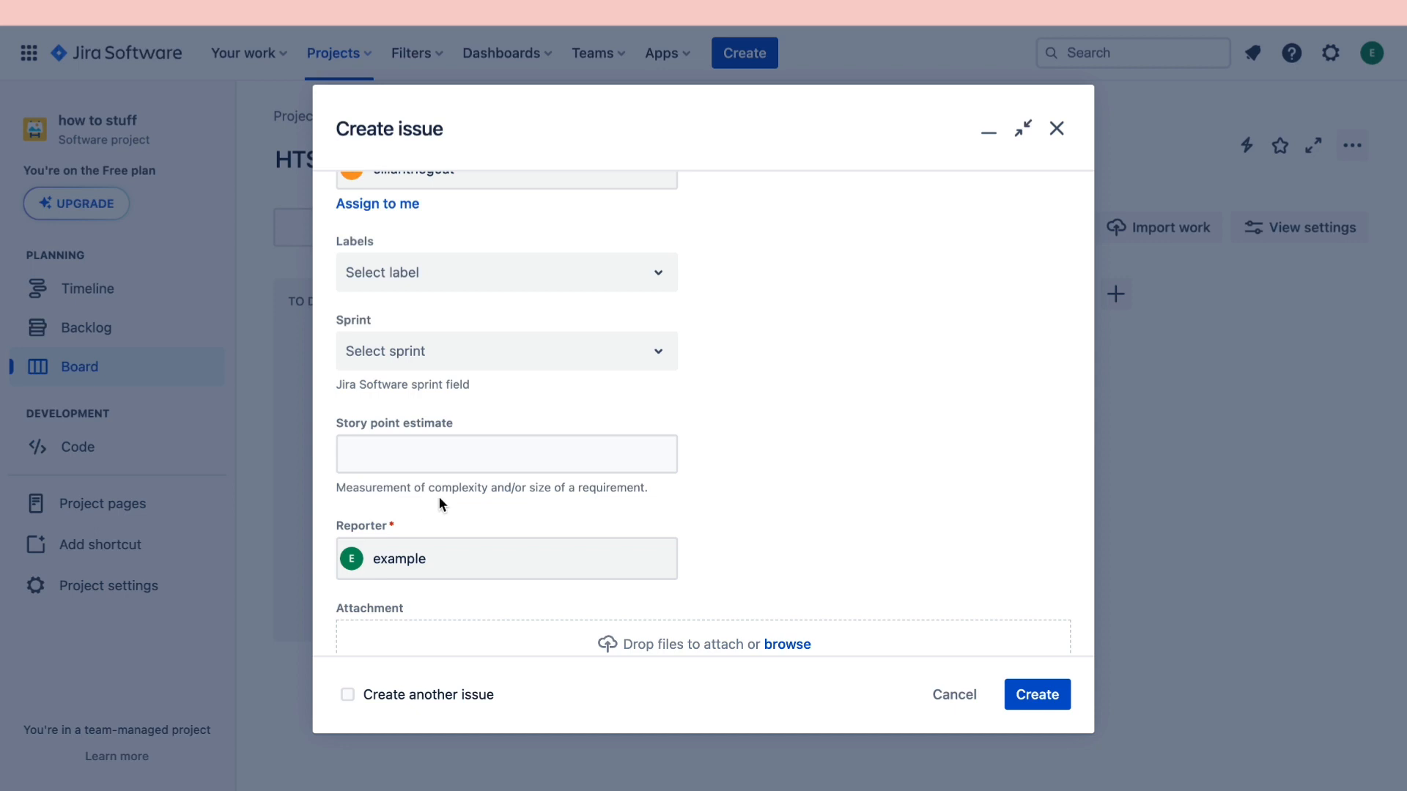
Estimate the story at 100 story points and create it, returning to the HTS board.
click(505, 454)
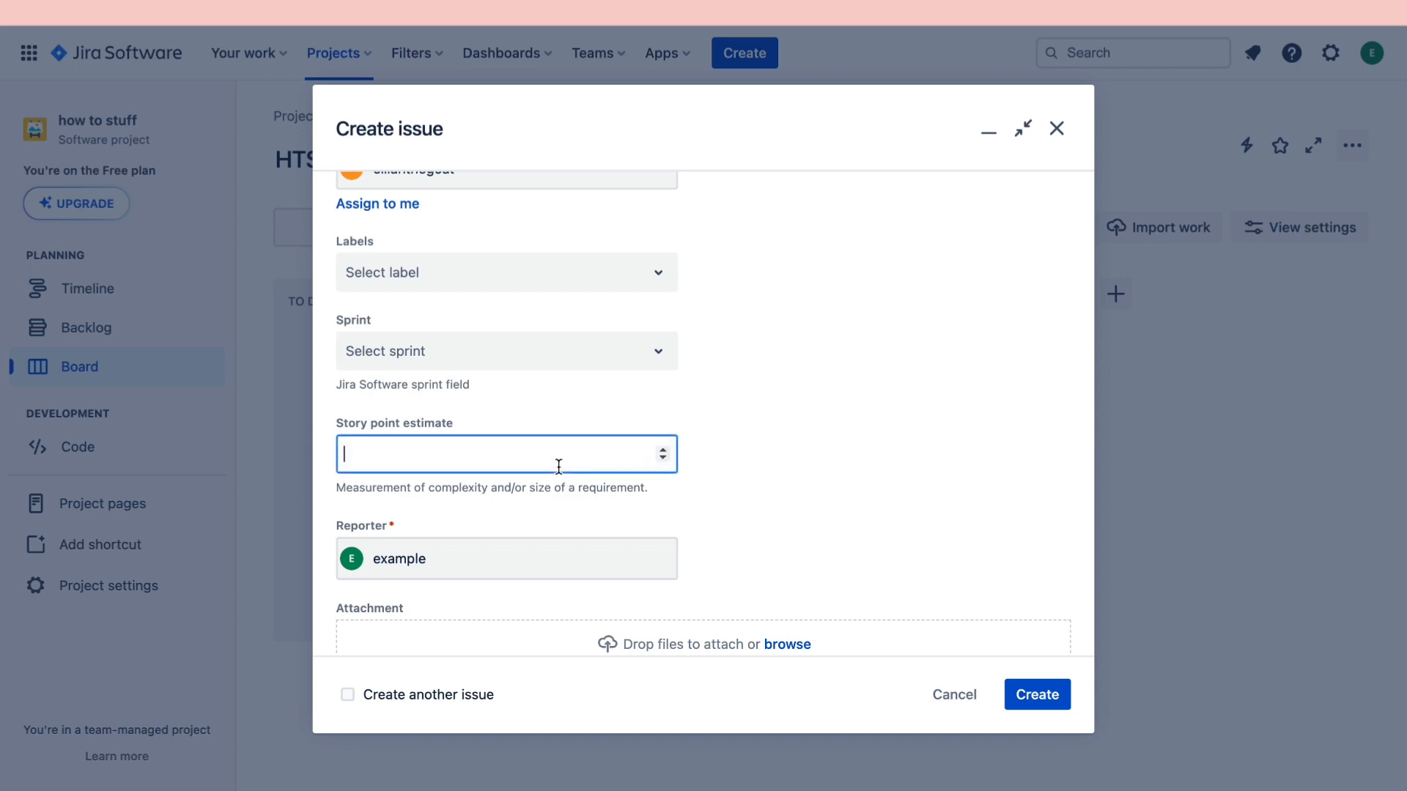
text(100)
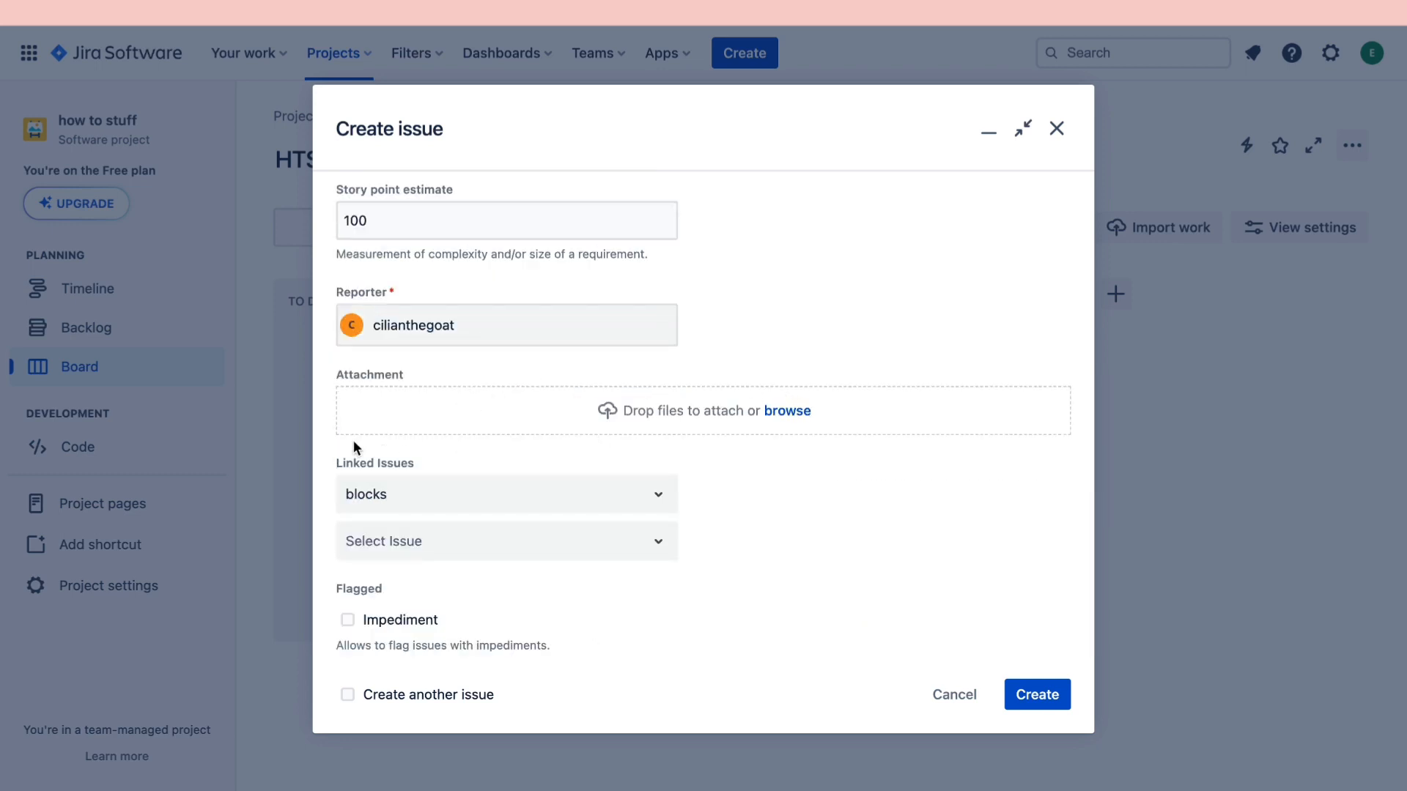
mouse_move(463, 525)
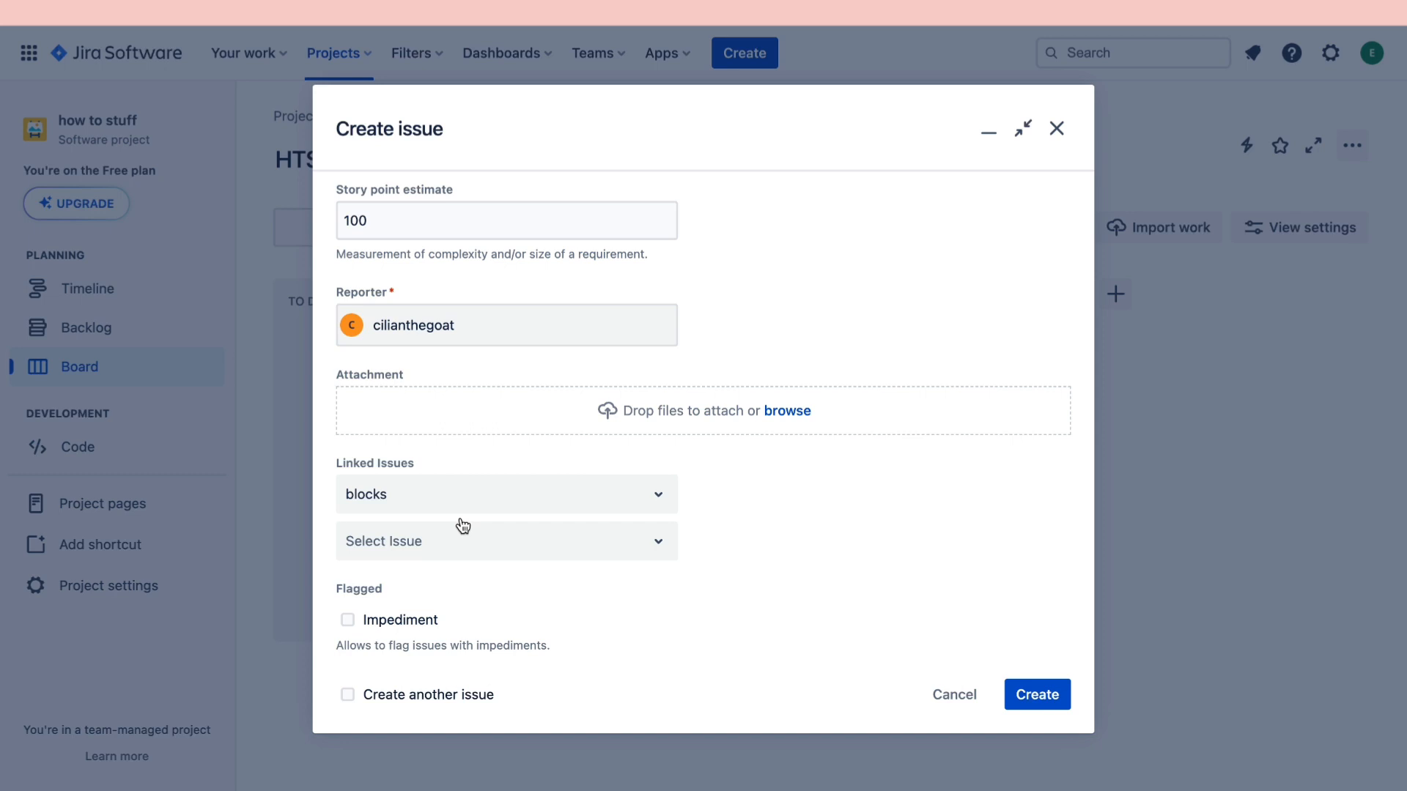
mouse_move(677, 697)
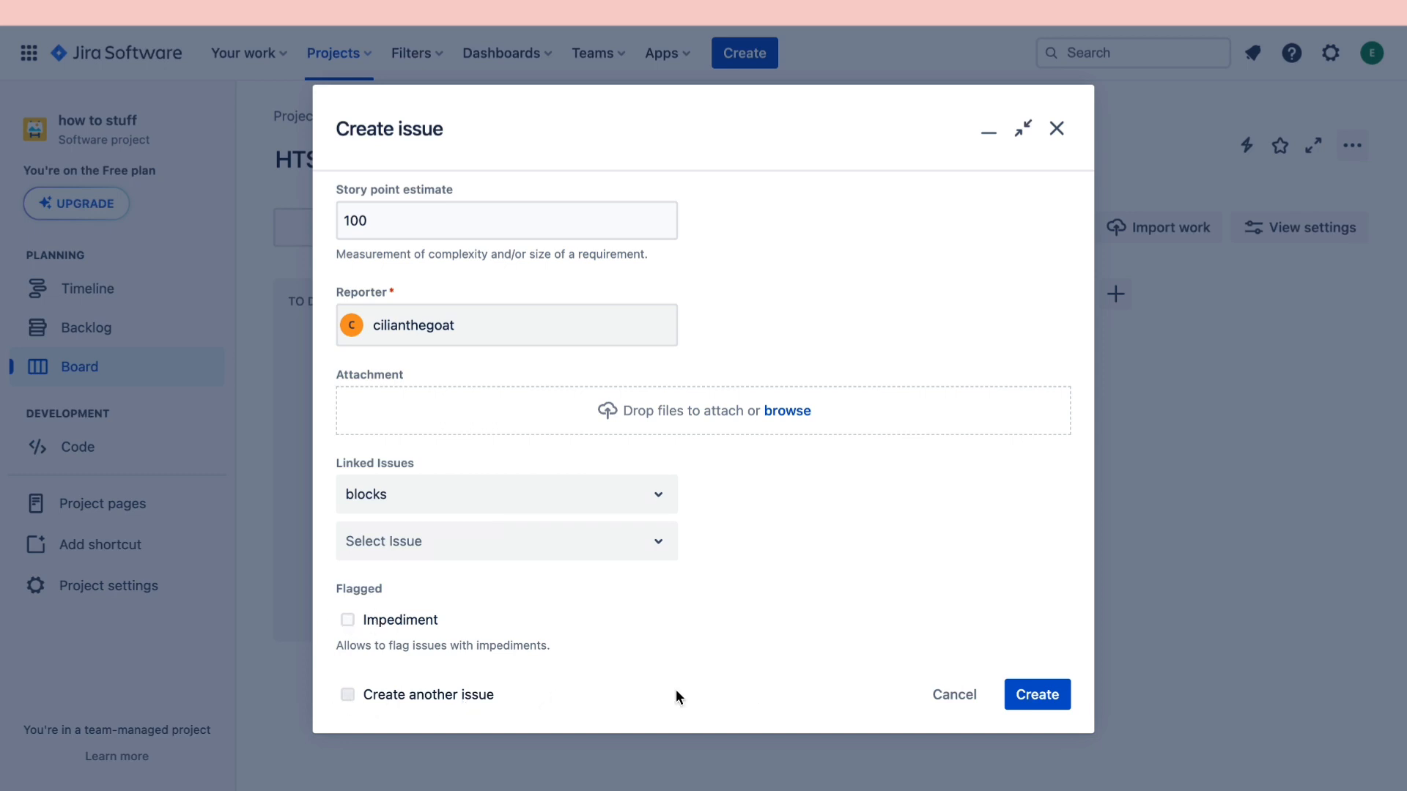
click(1037, 694)
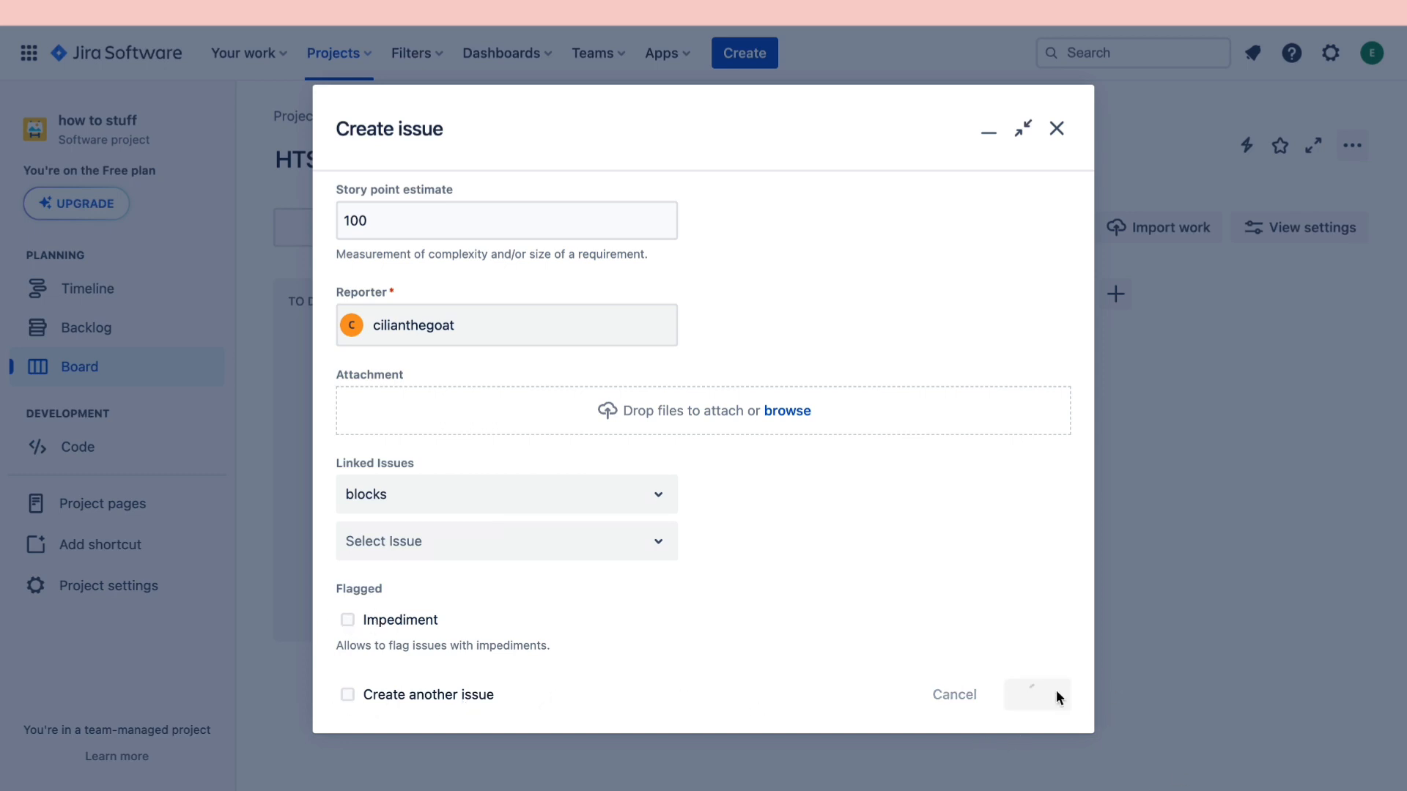
click(1038, 695)
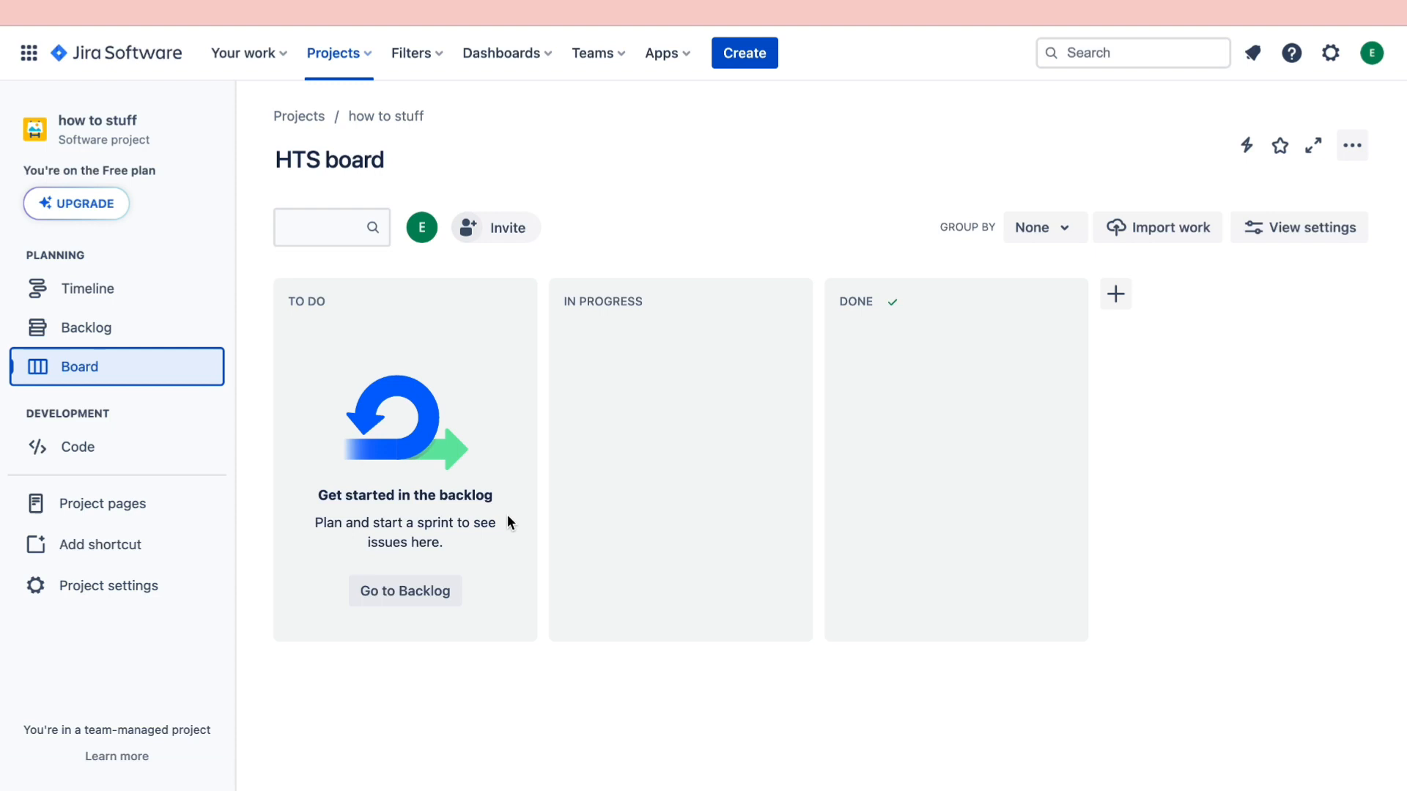
Move HTS-4 'like and subscribe' from the backlog into HTS Sprint 2 and verify its contents.
click(88, 328)
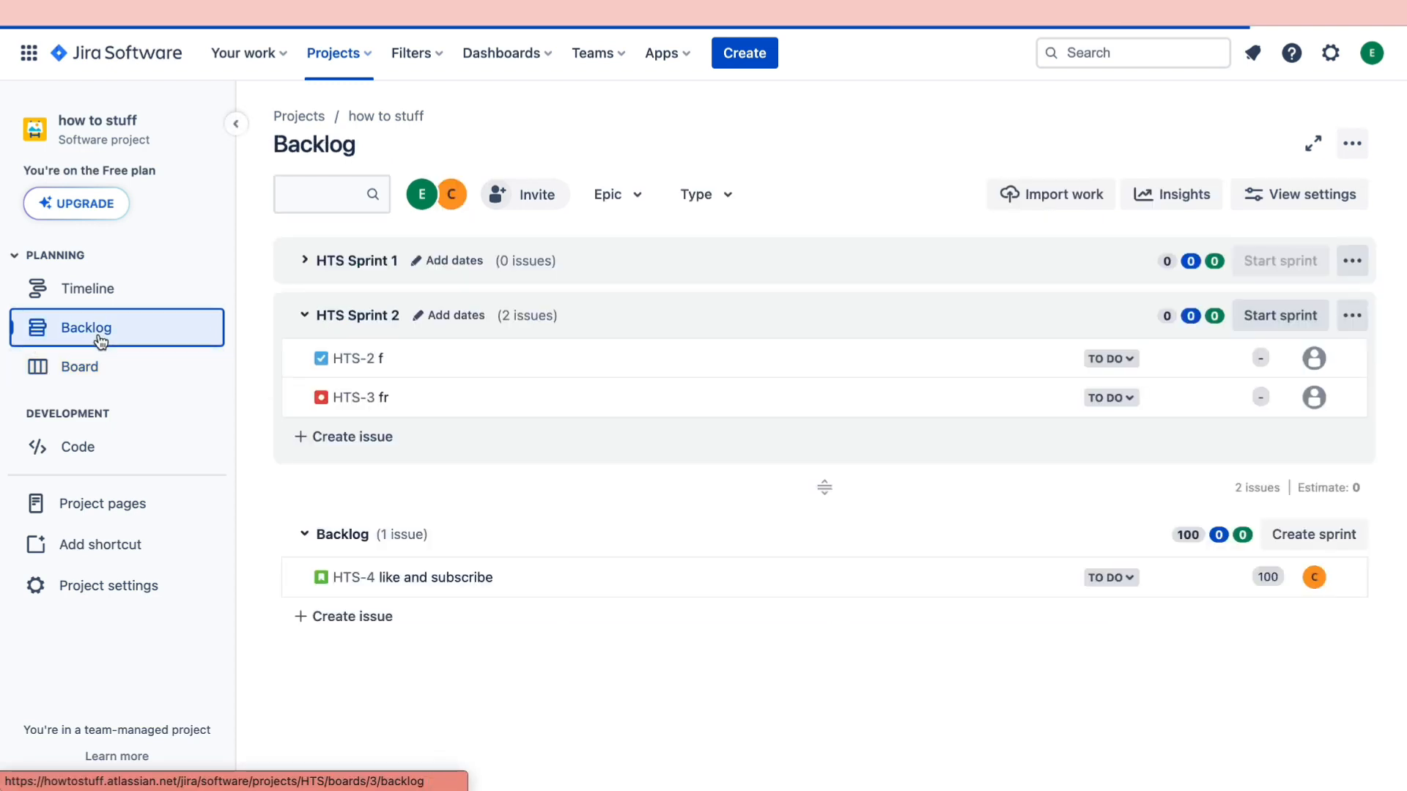
mouse_move(436, 576)
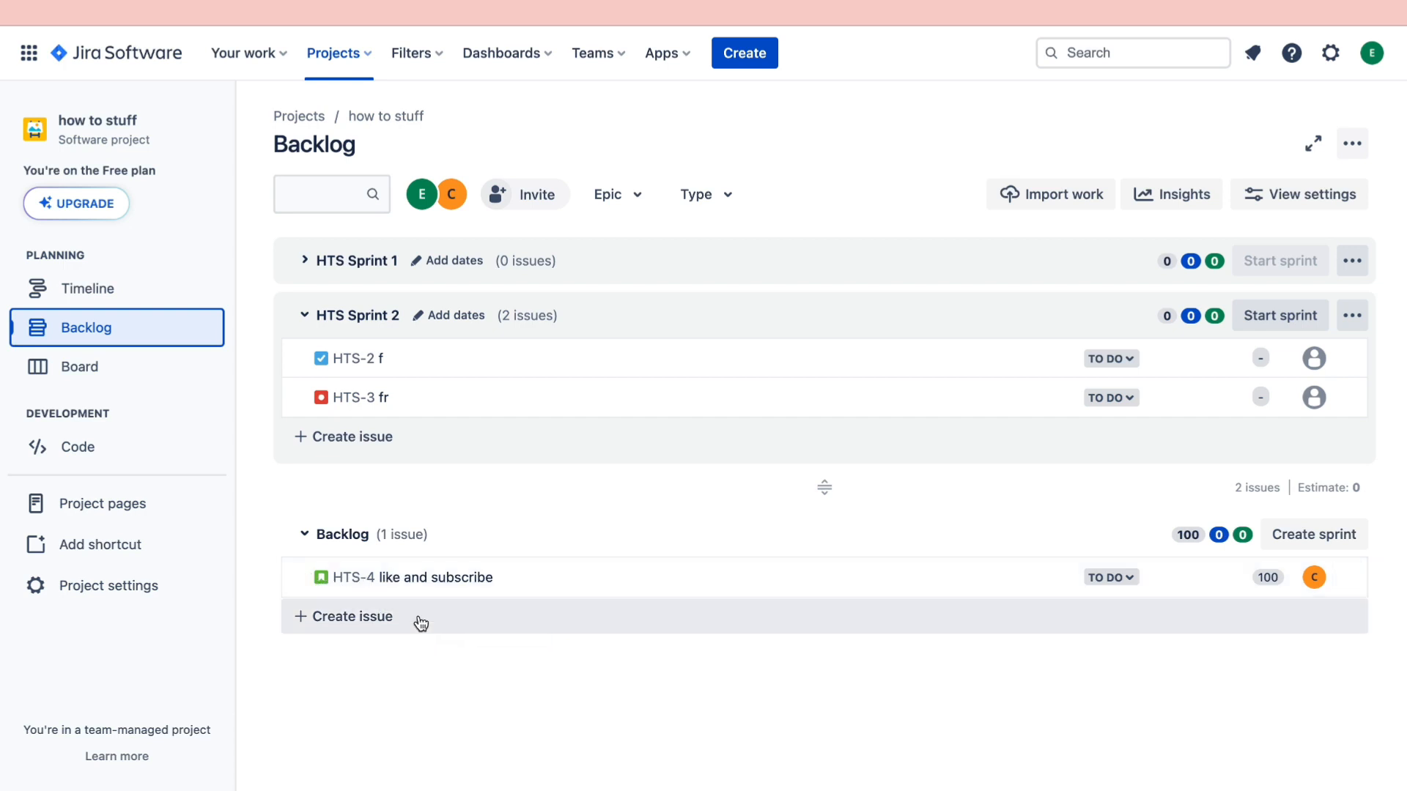
mouse_move(457, 633)
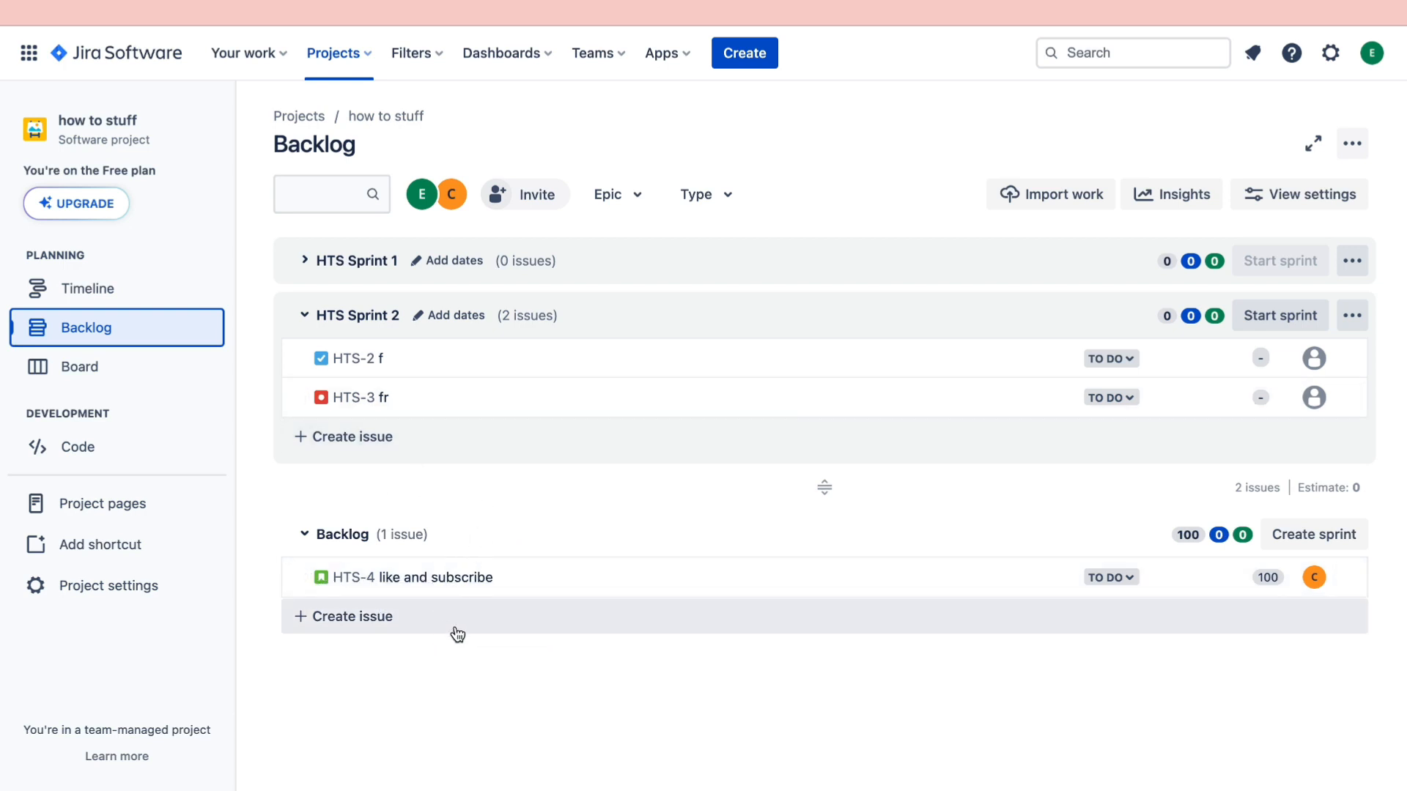
mouse_move(852, 464)
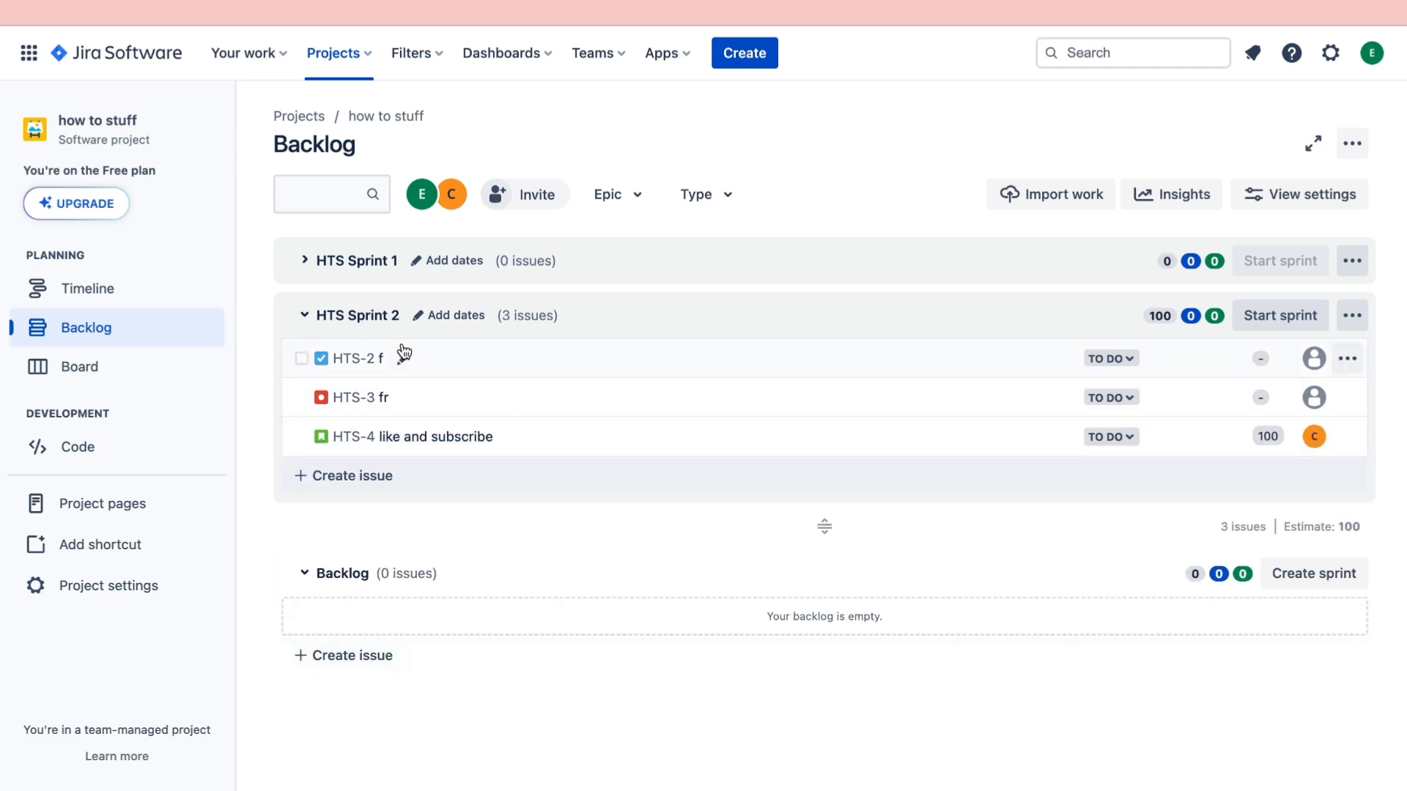
click(305, 315)
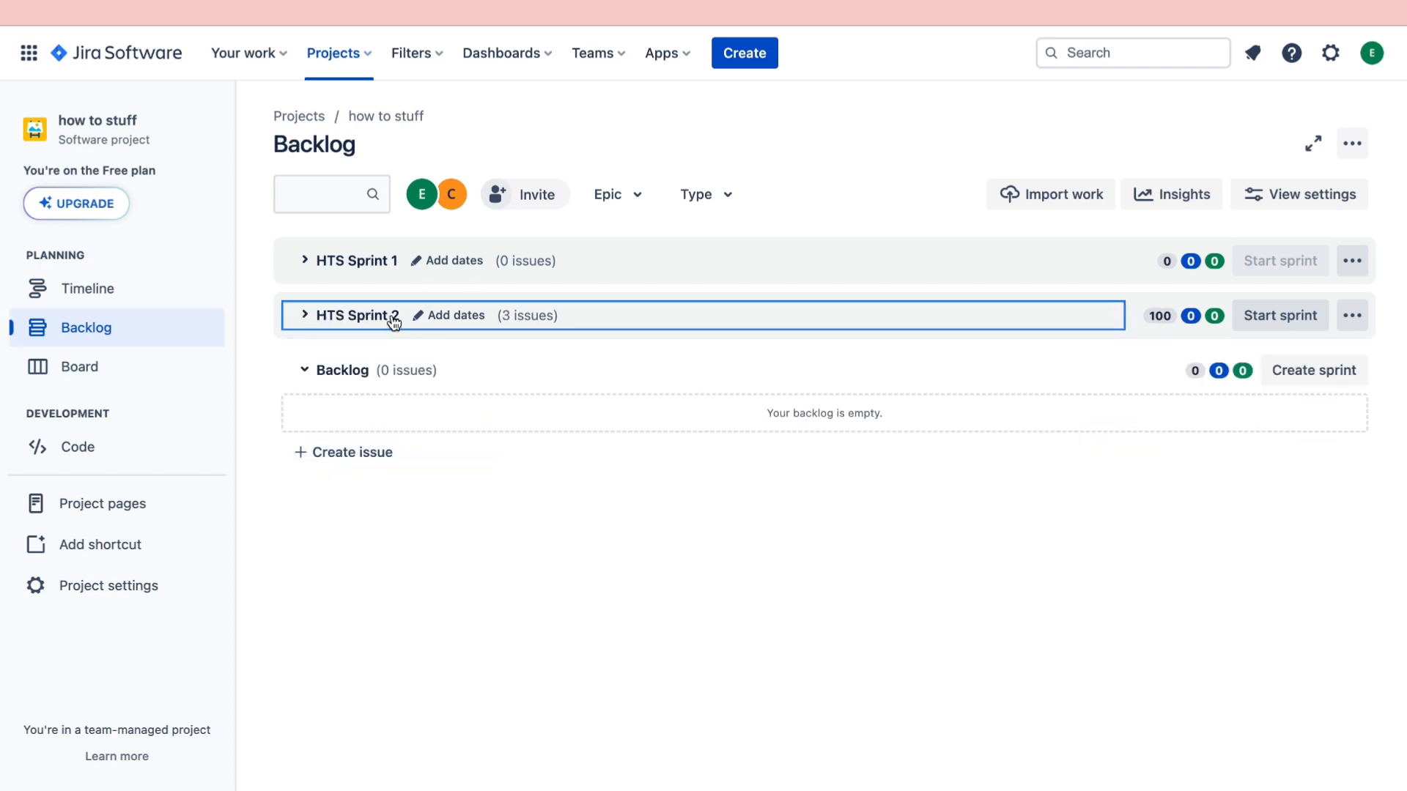
click(304, 315)
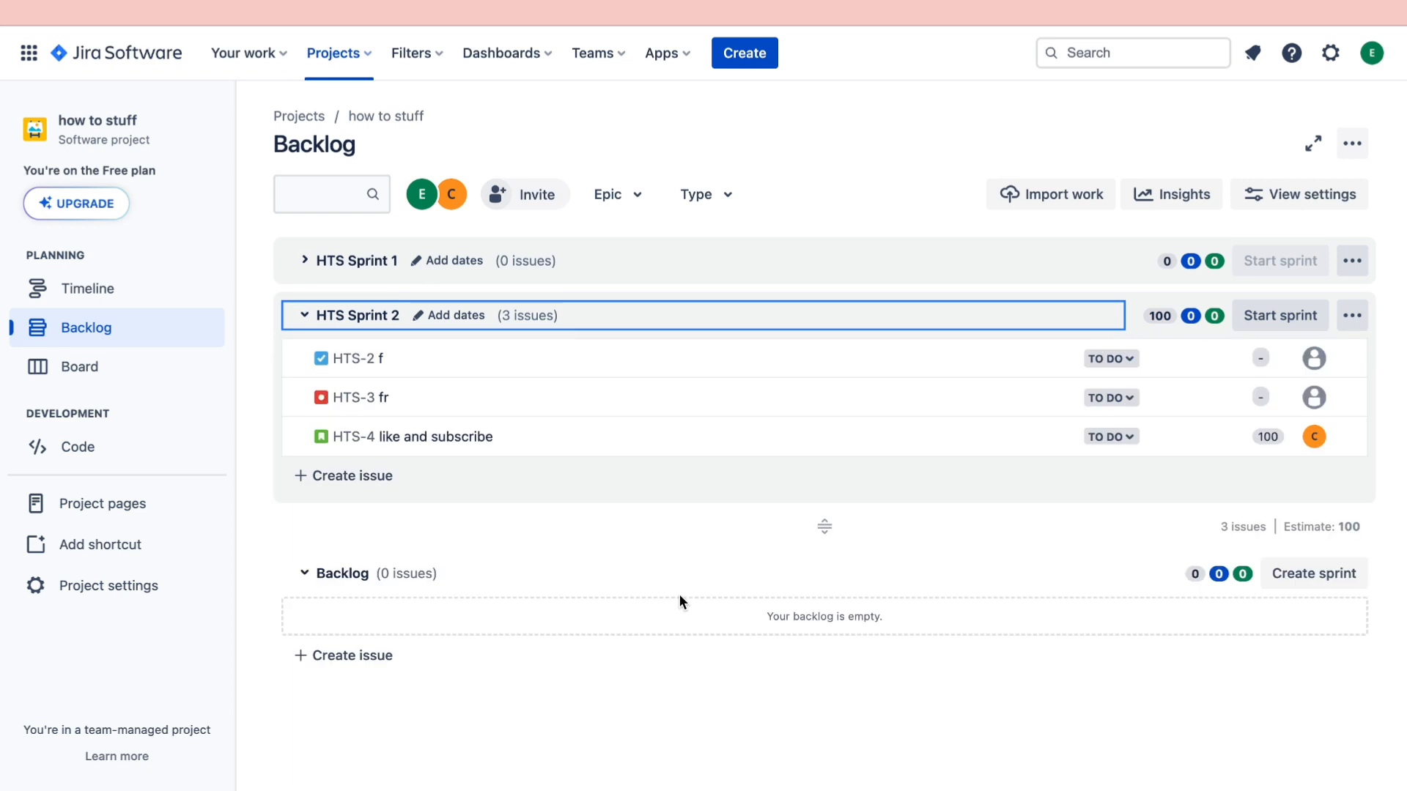